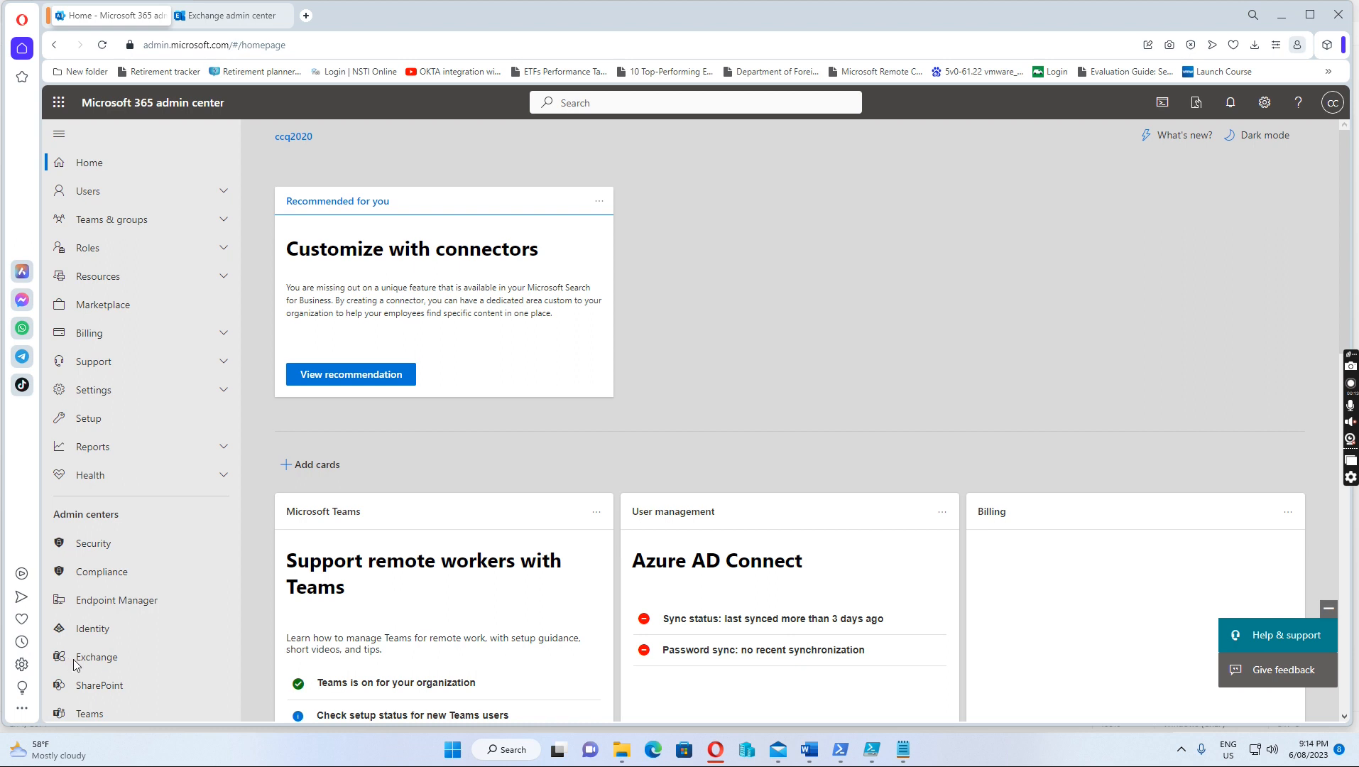
Step: Launch the Exchange admin center from Admin centers and close its duplicate browser tab
click(95, 657)
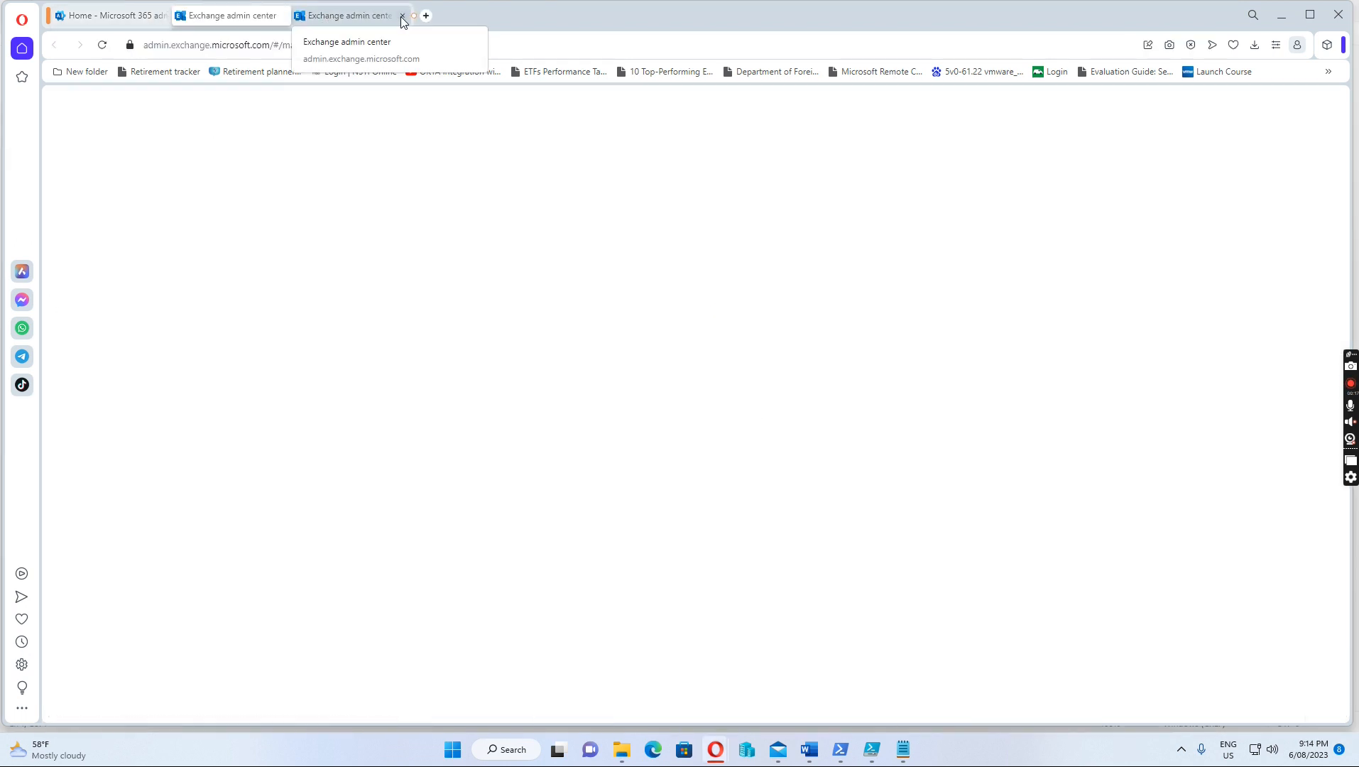
click(413, 15)
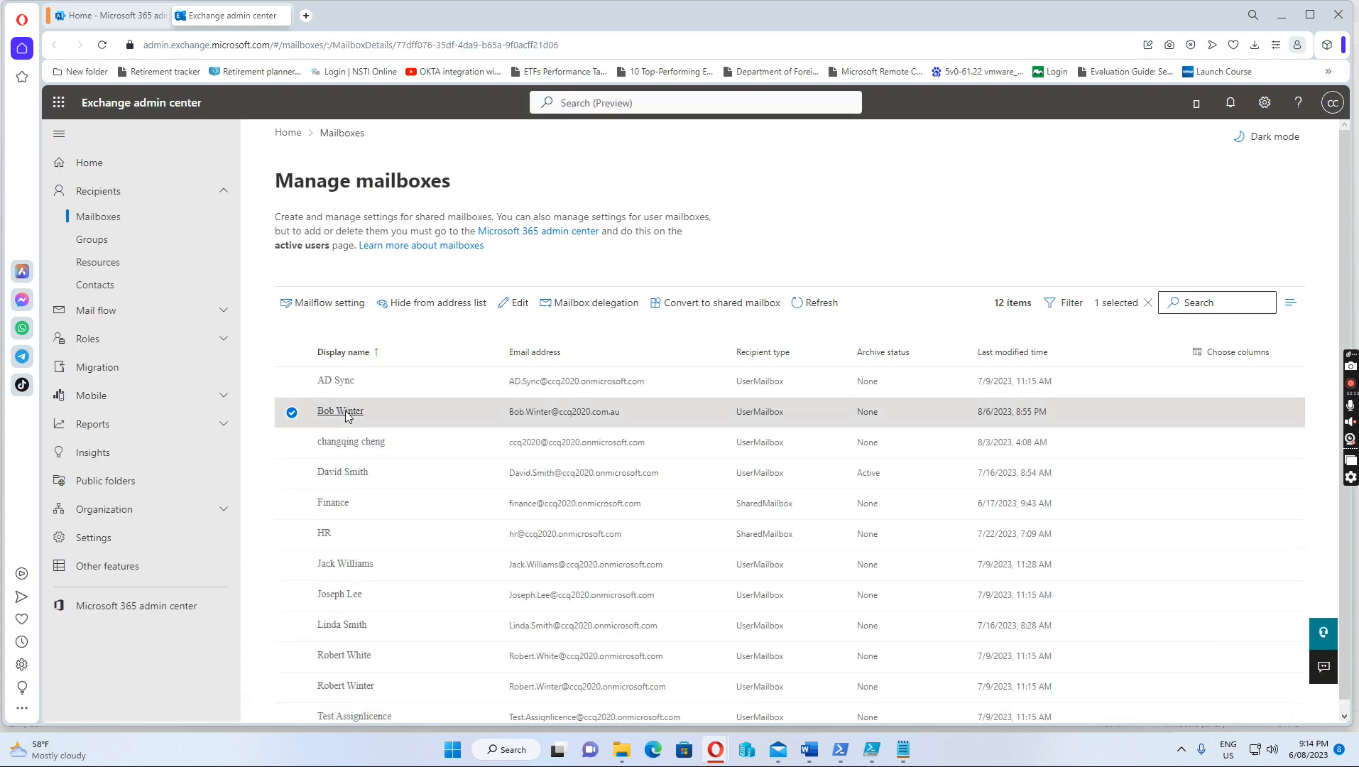
click(340, 410)
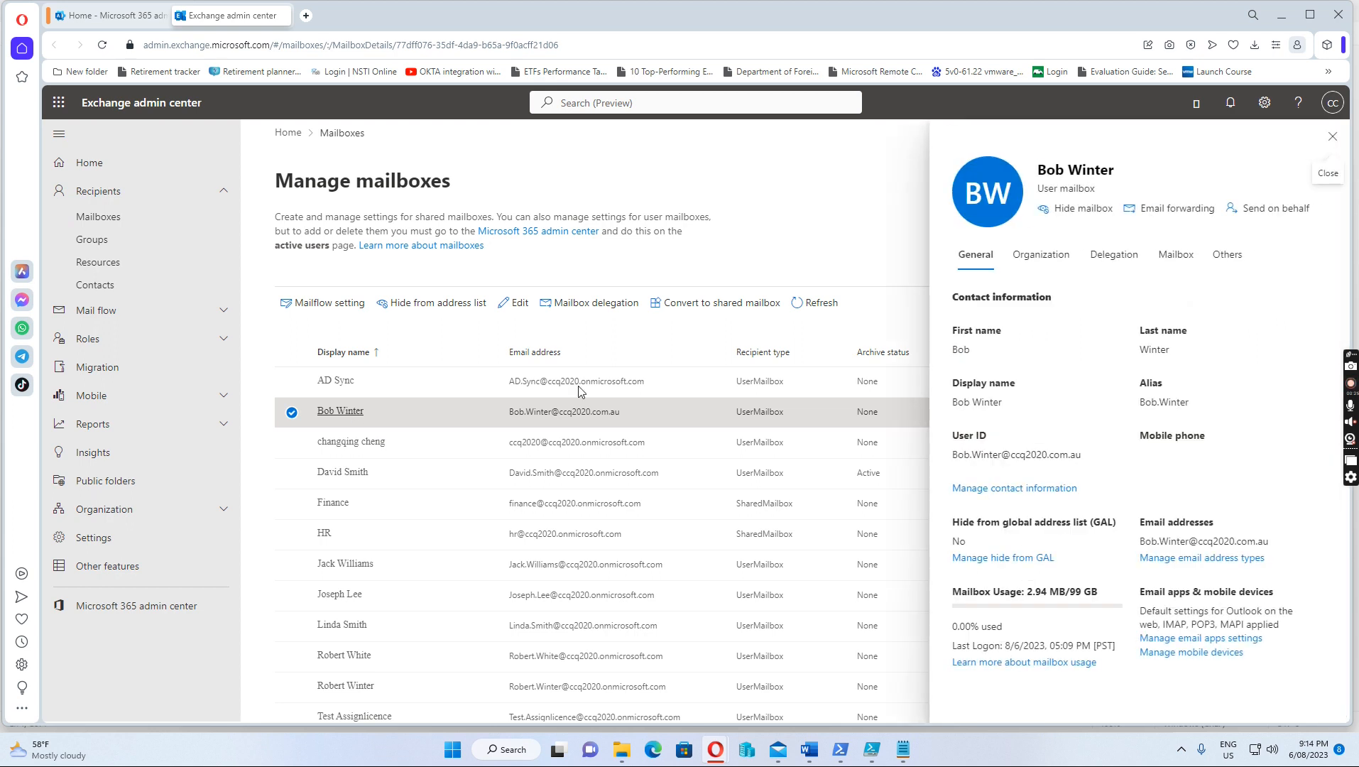
click(1175, 255)
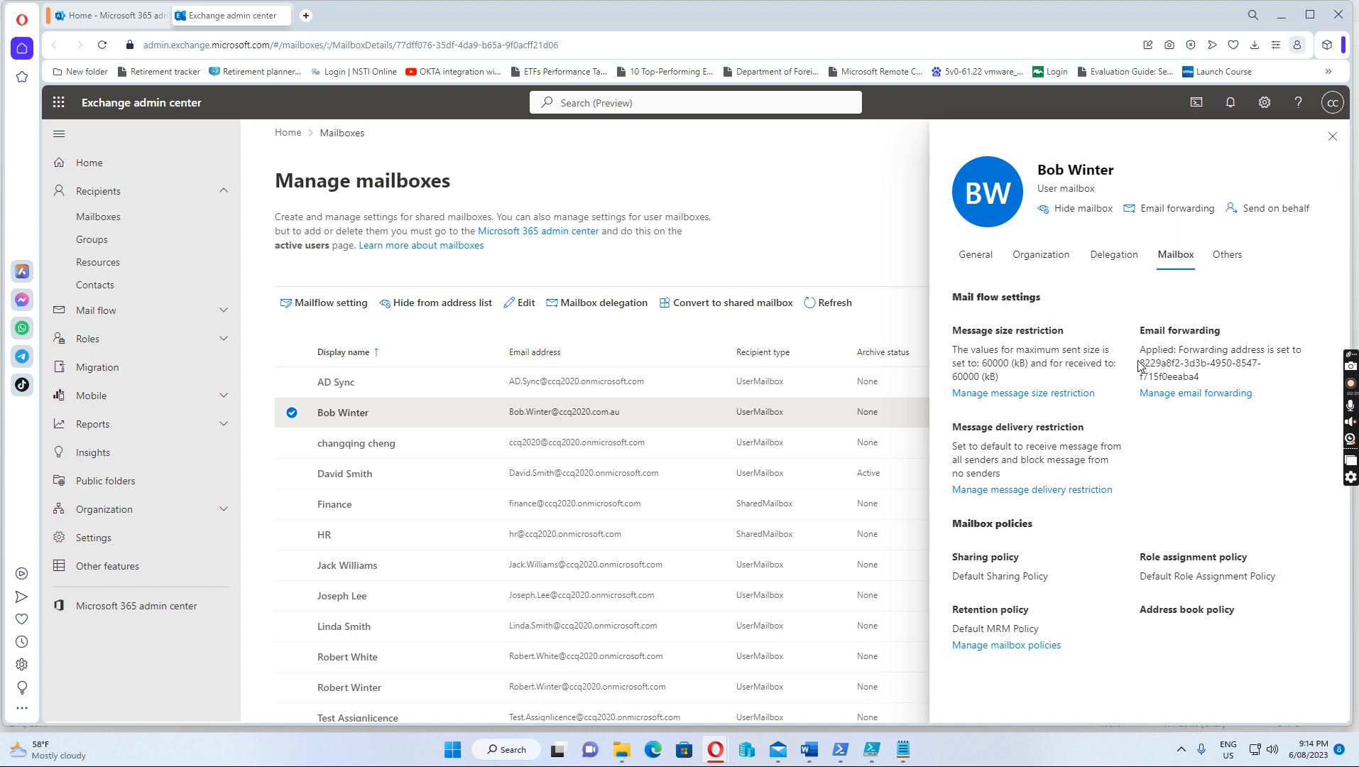
drag(1140, 362, 1199, 378)
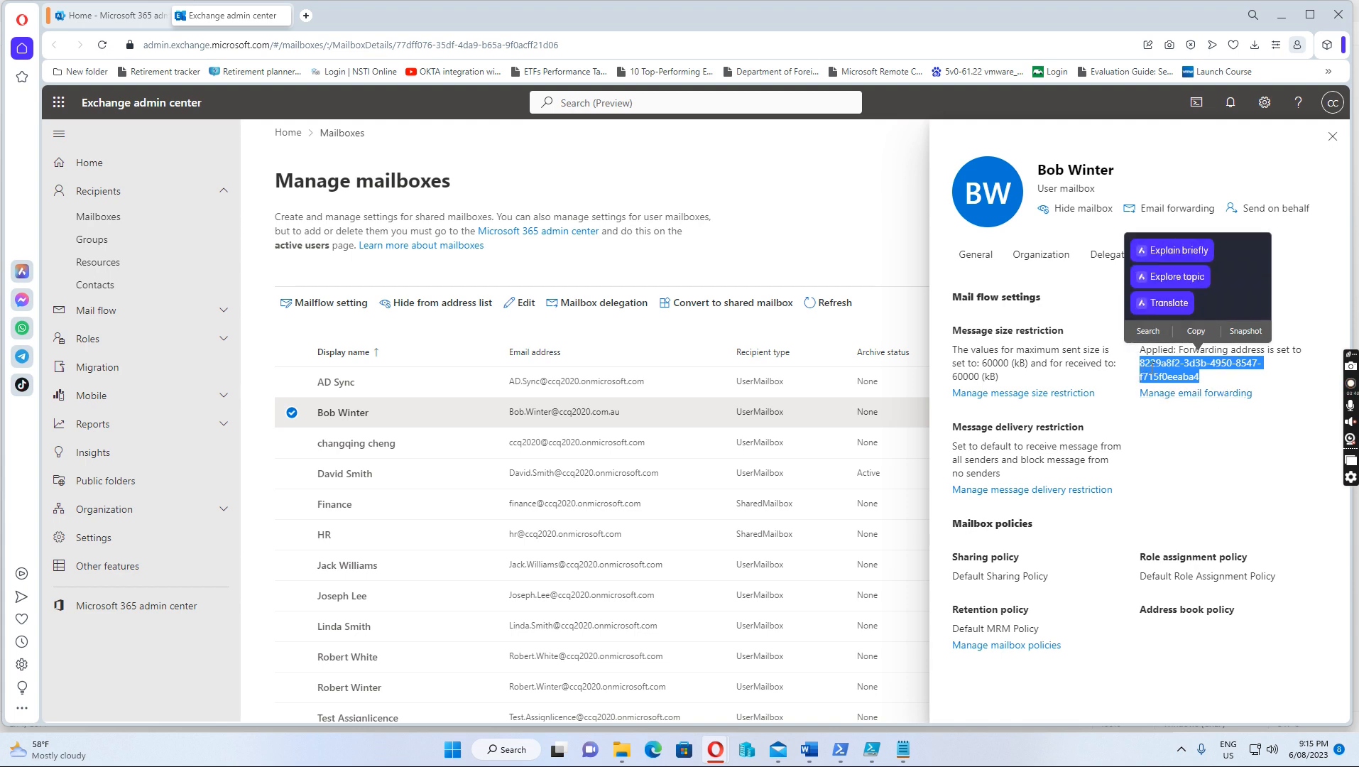
mouse_move(1226, 386)
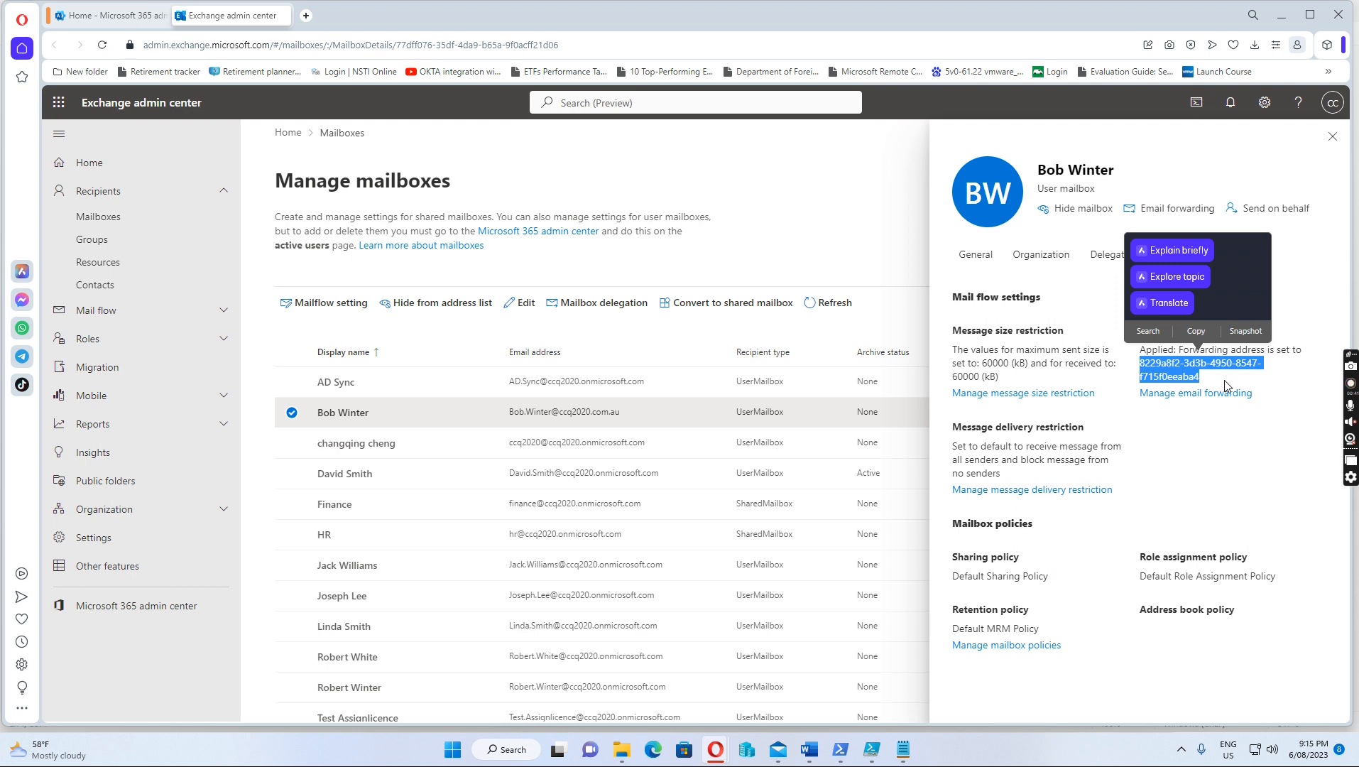
mouse_move(1158, 408)
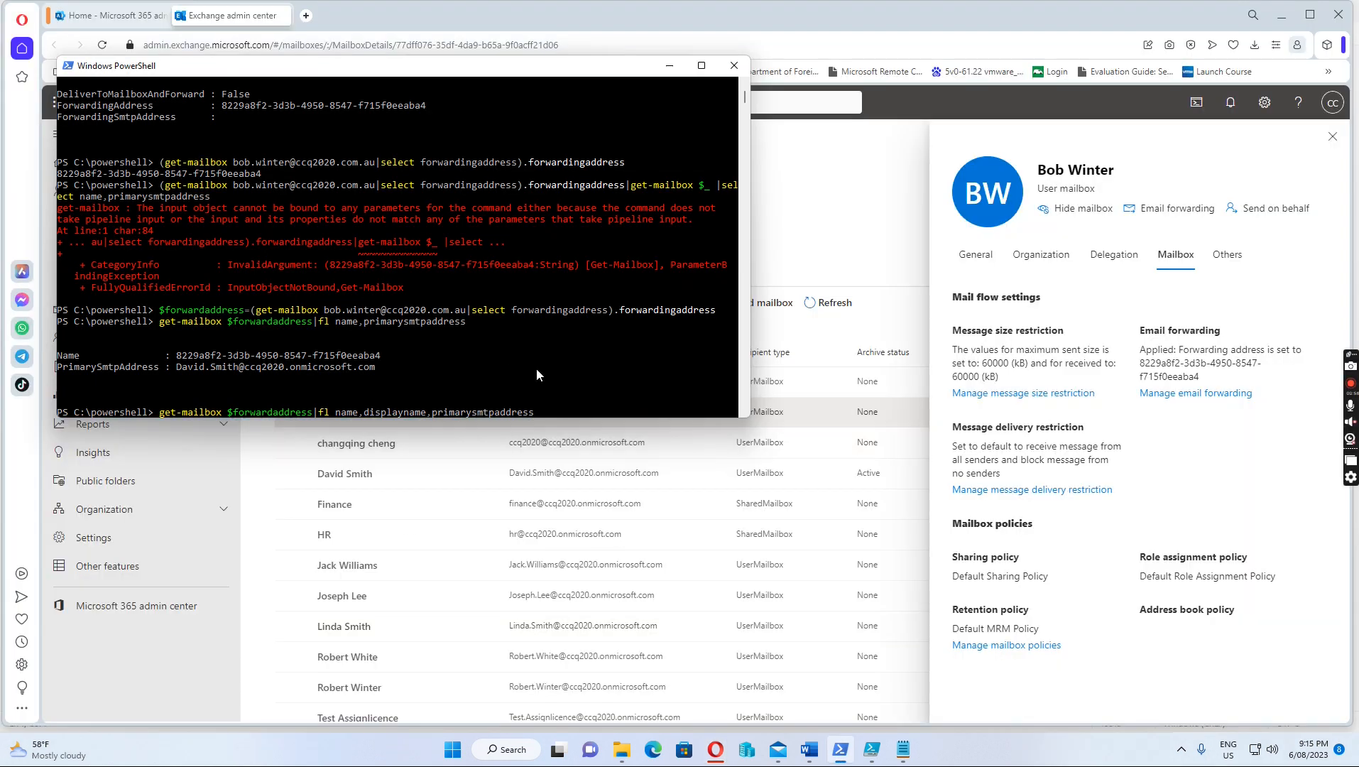
mouse_move(732, 67)
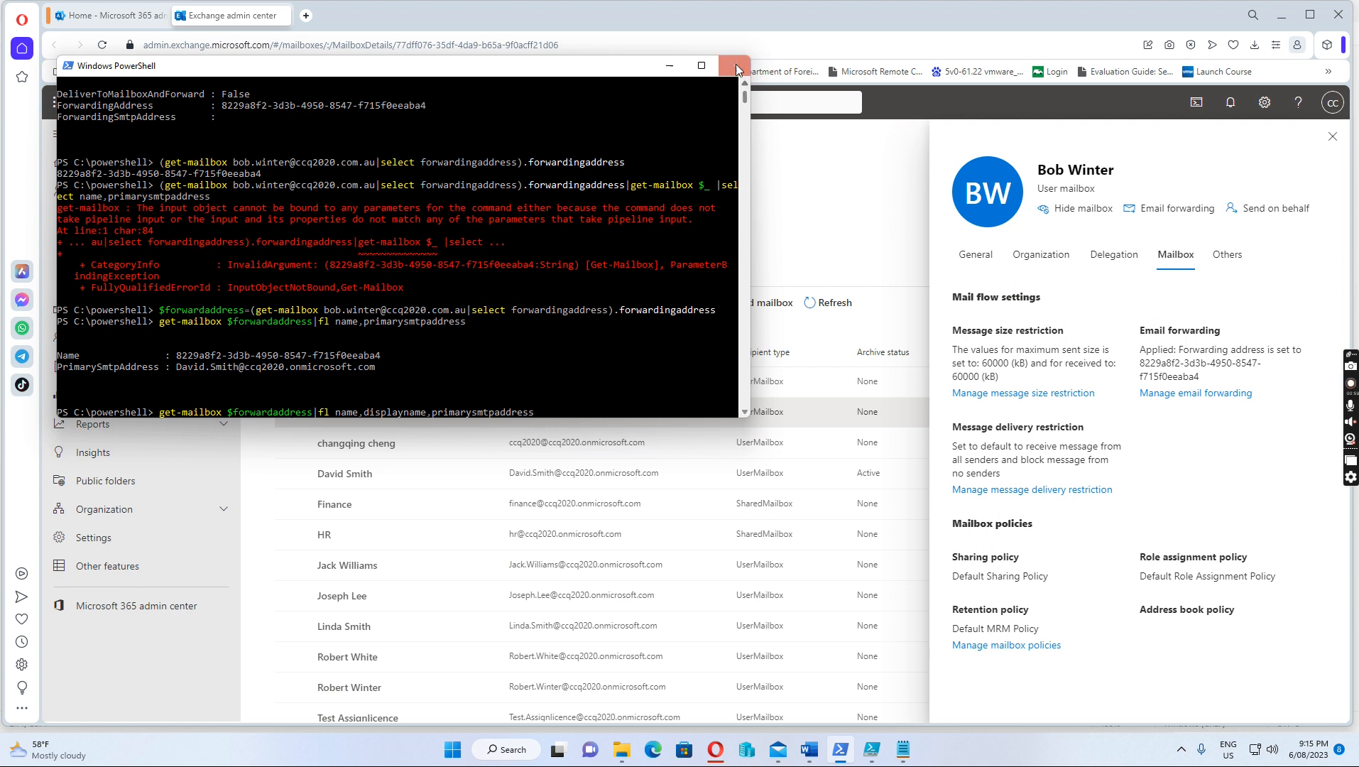
Step: Close the old PowerShell window and bring up Windows search
click(734, 66)
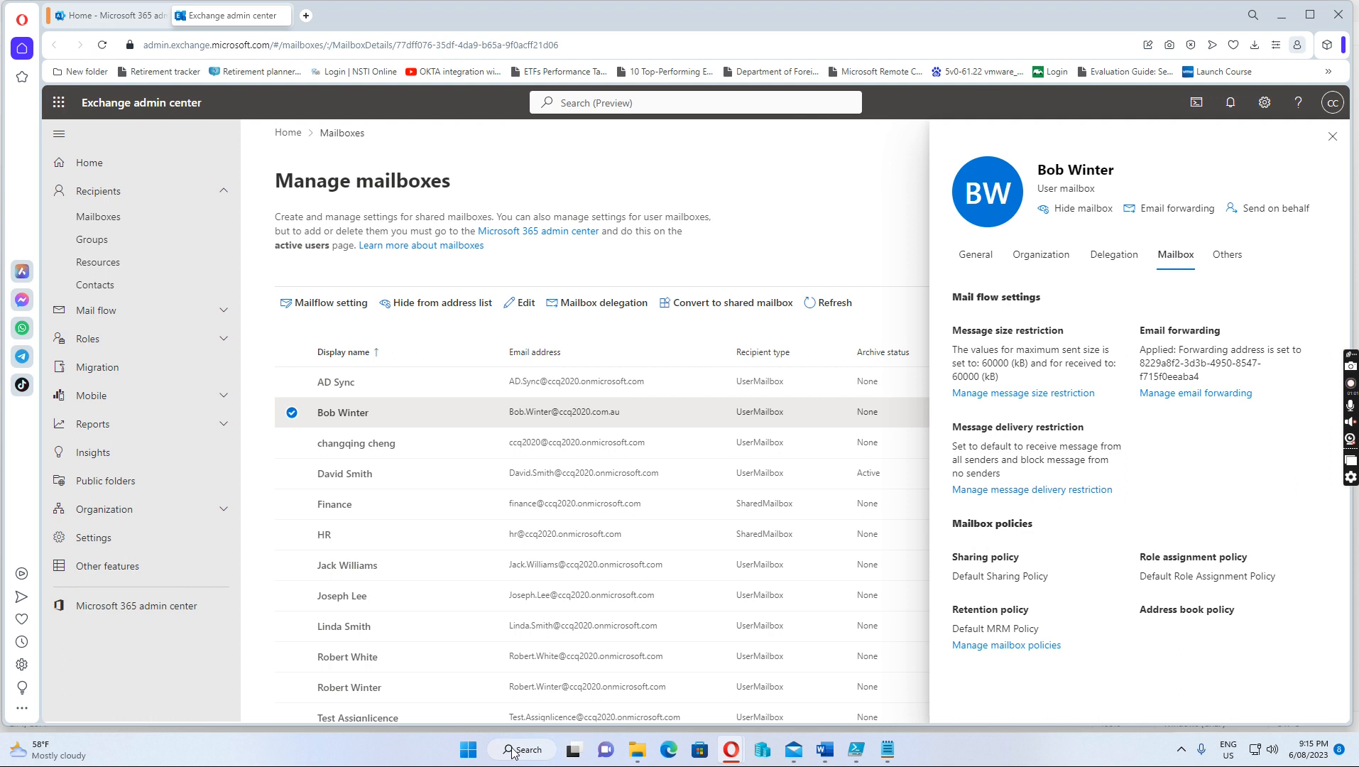
click(521, 749)
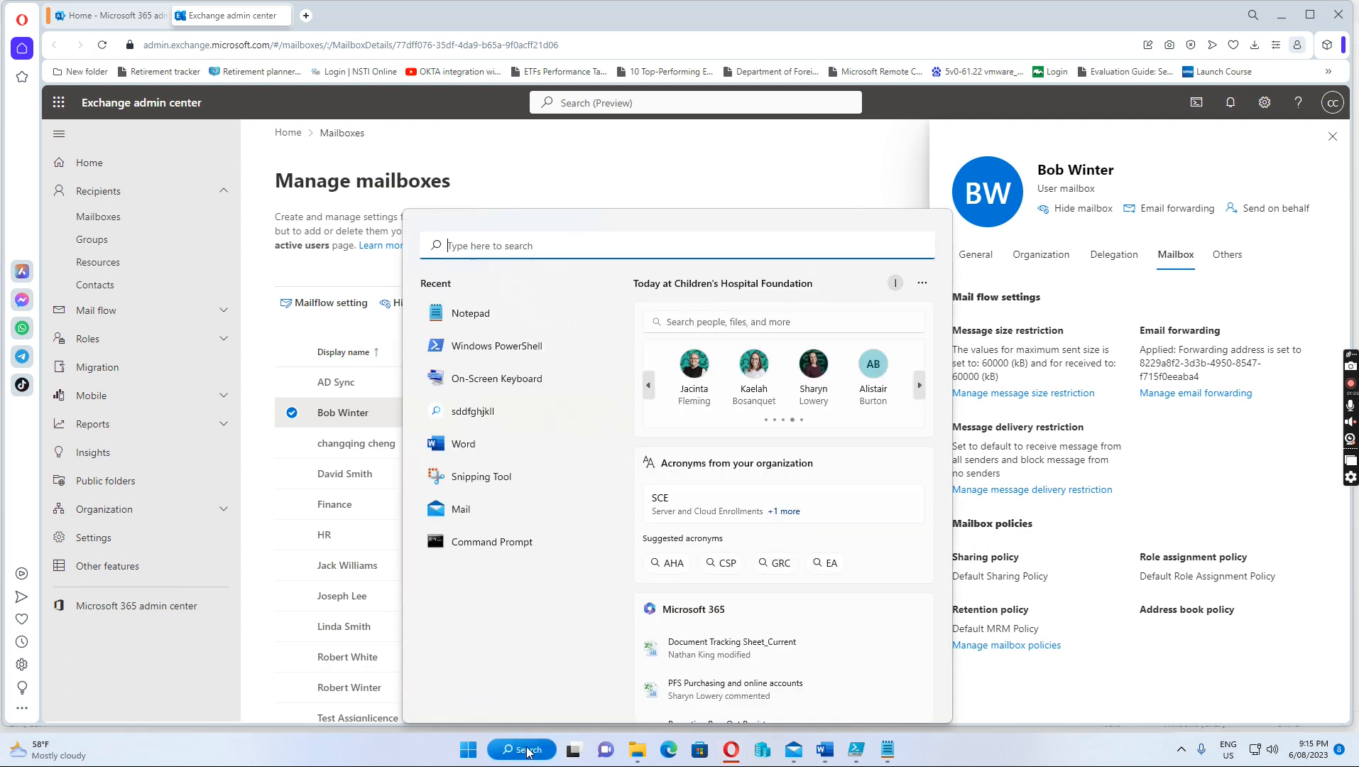
Step: Launch Windows PowerShell and run connect-exchangeonline, prompting for a Microsoft account
text(powershe)
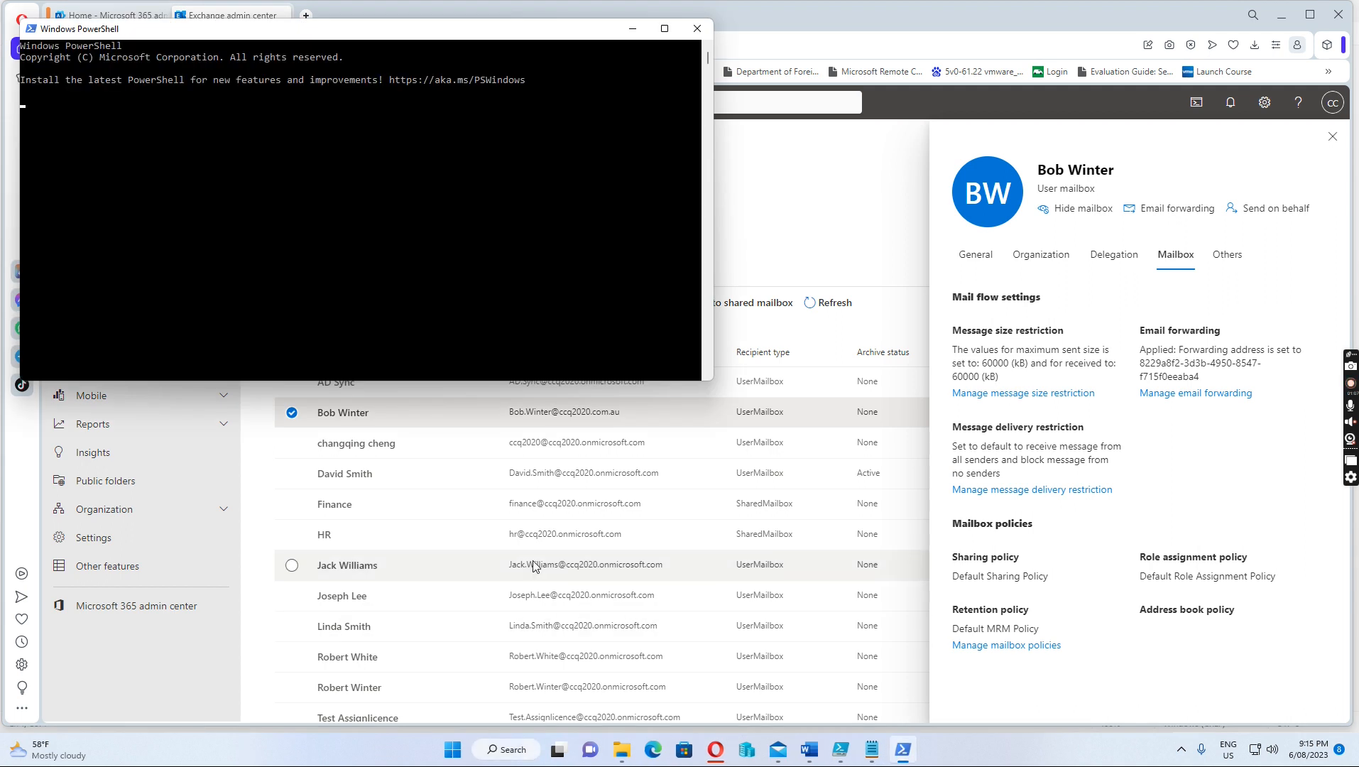
text(con)
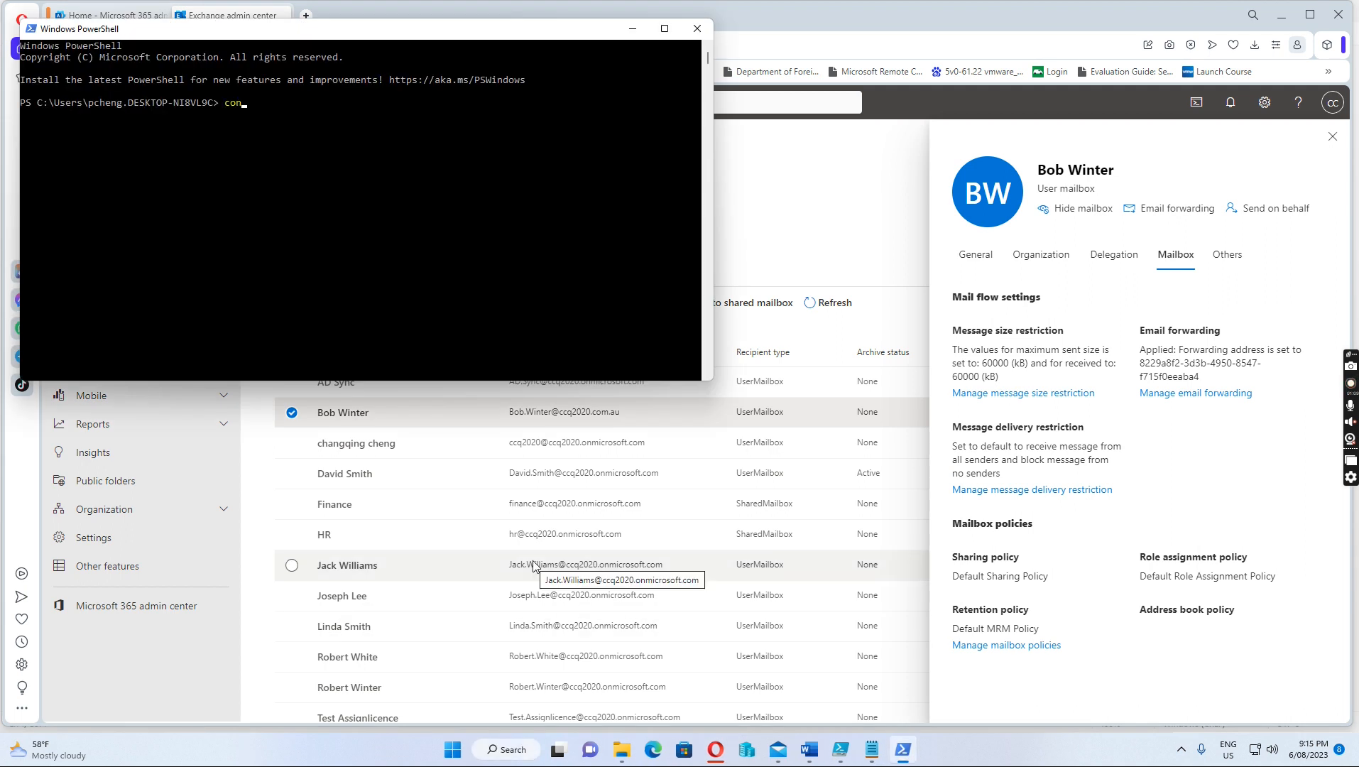
text(next)
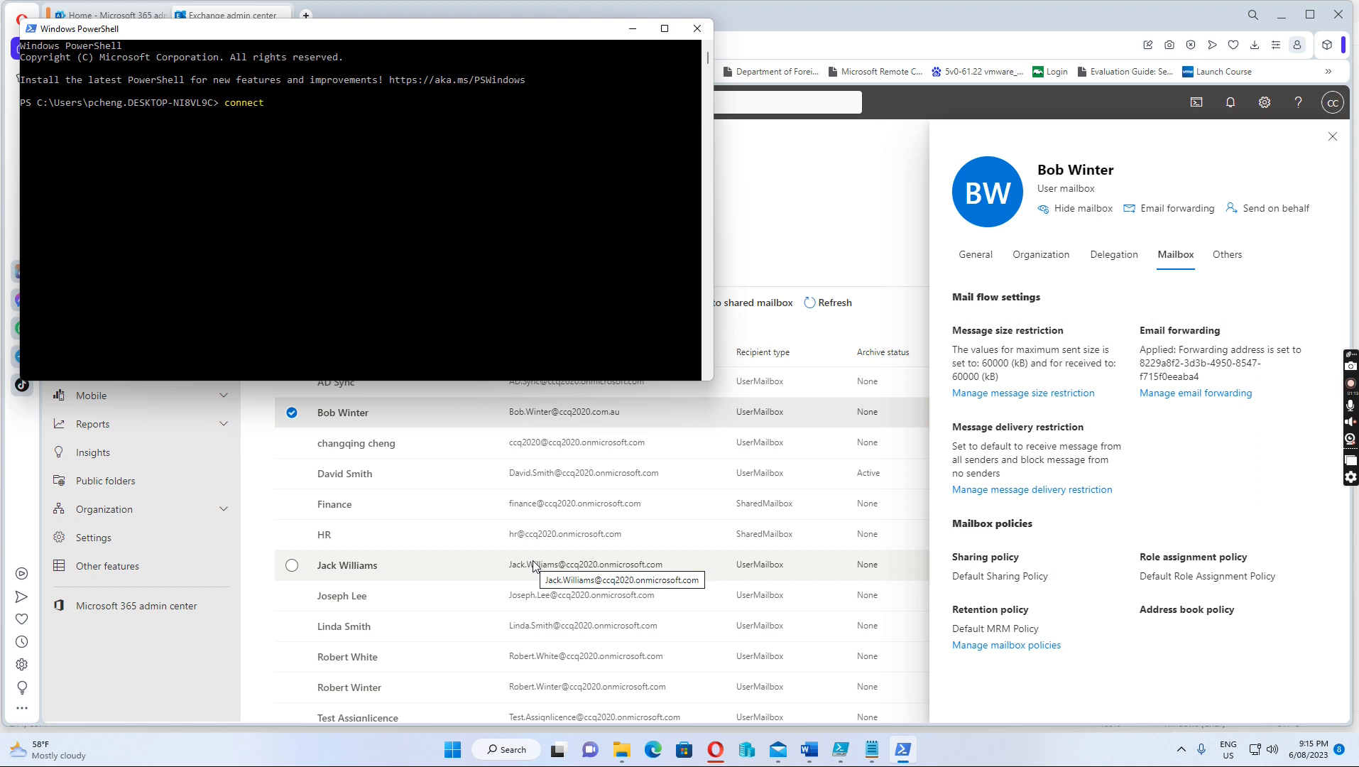
text(-exchang)
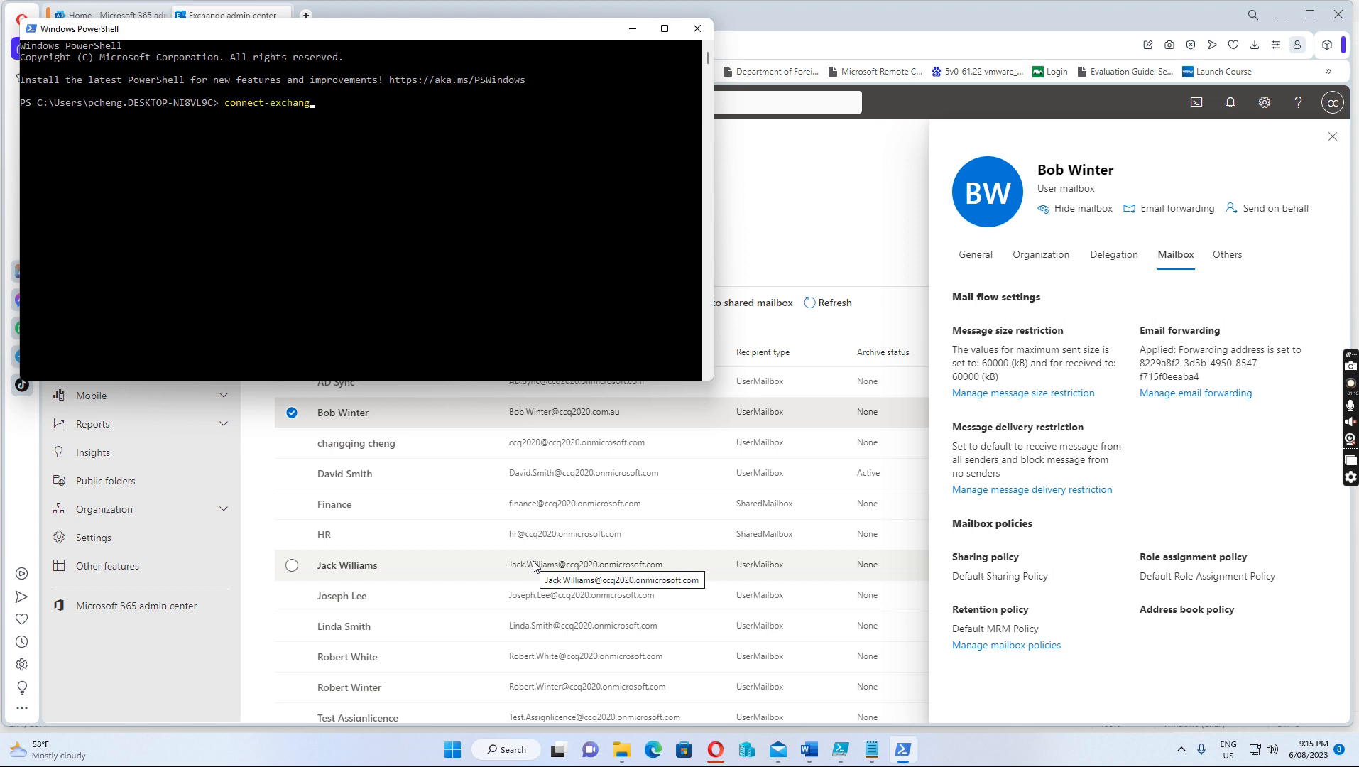
text(online)
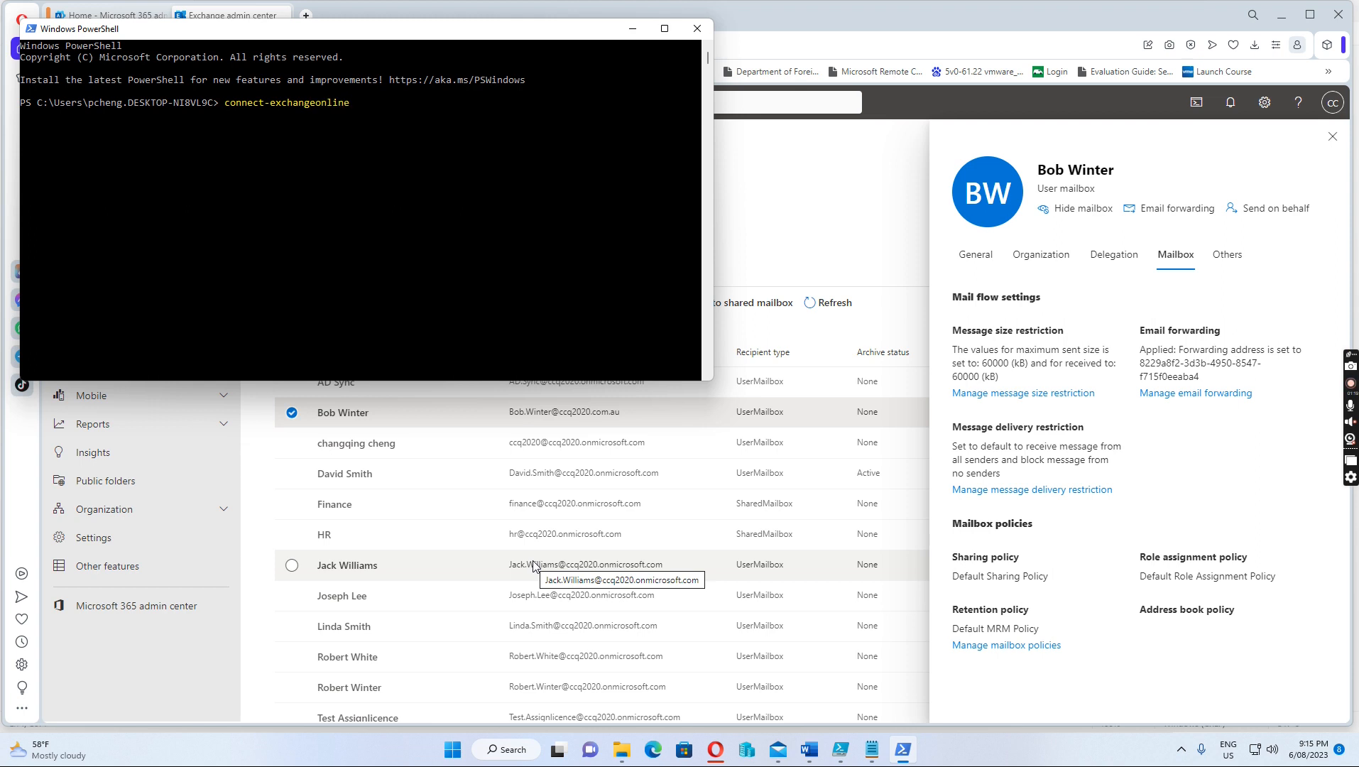
key(enter)
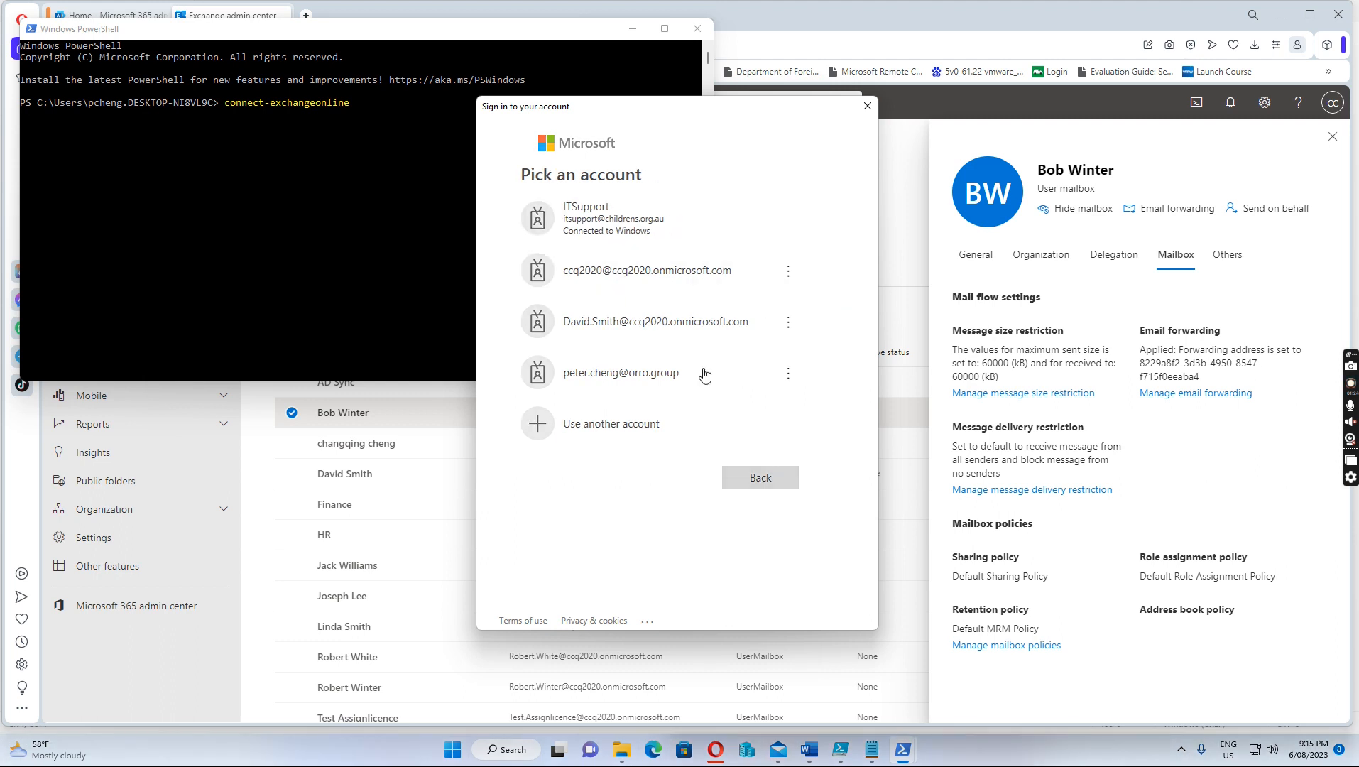
Step: Sign in with the tenant admin account and password so the Exchange Online session connects
click(647, 270)
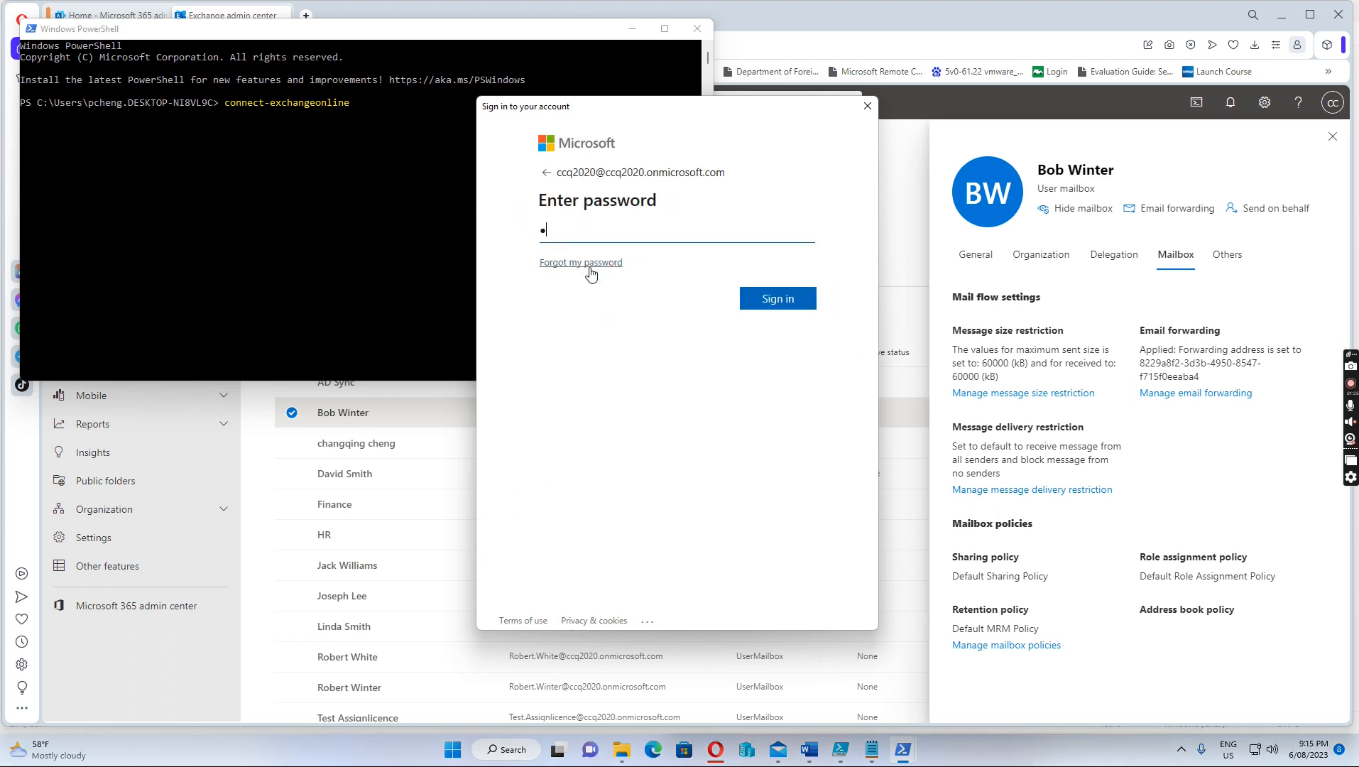
text(password)
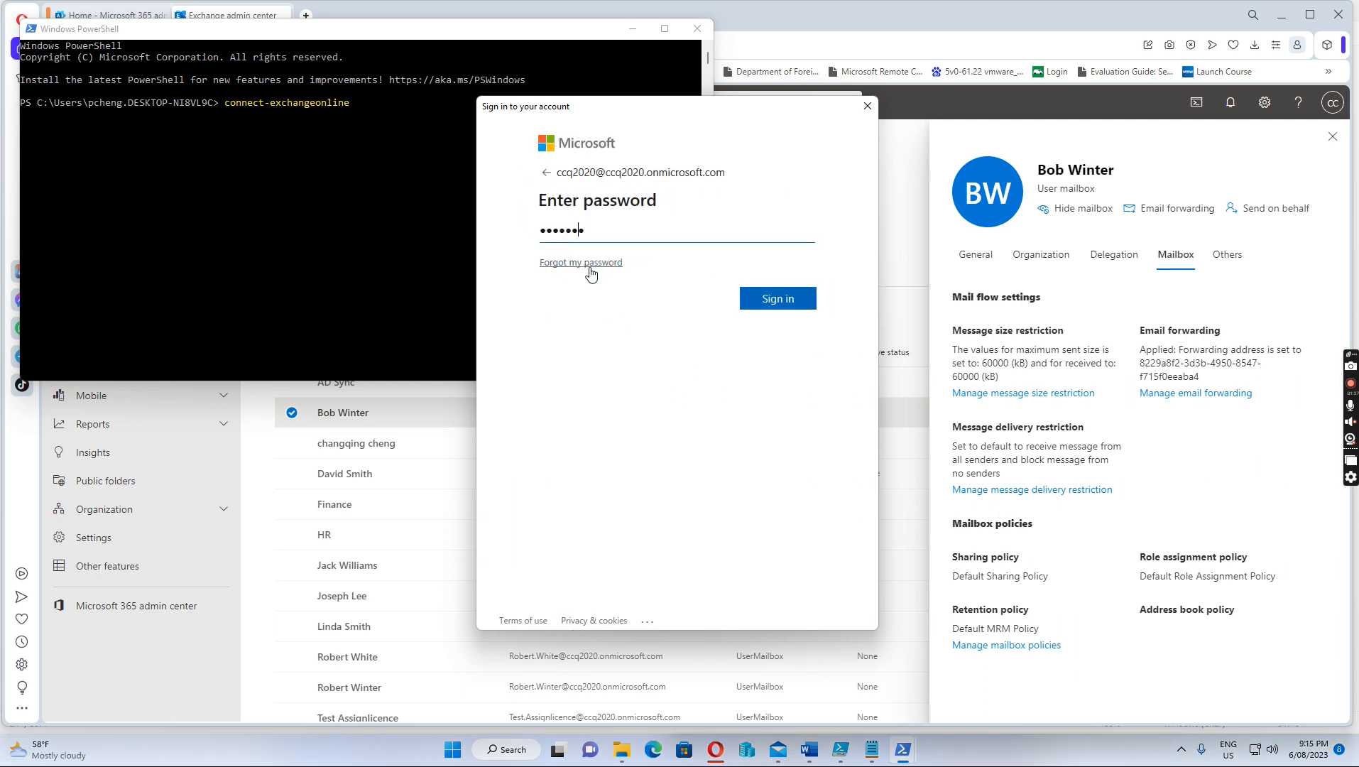
text(password)
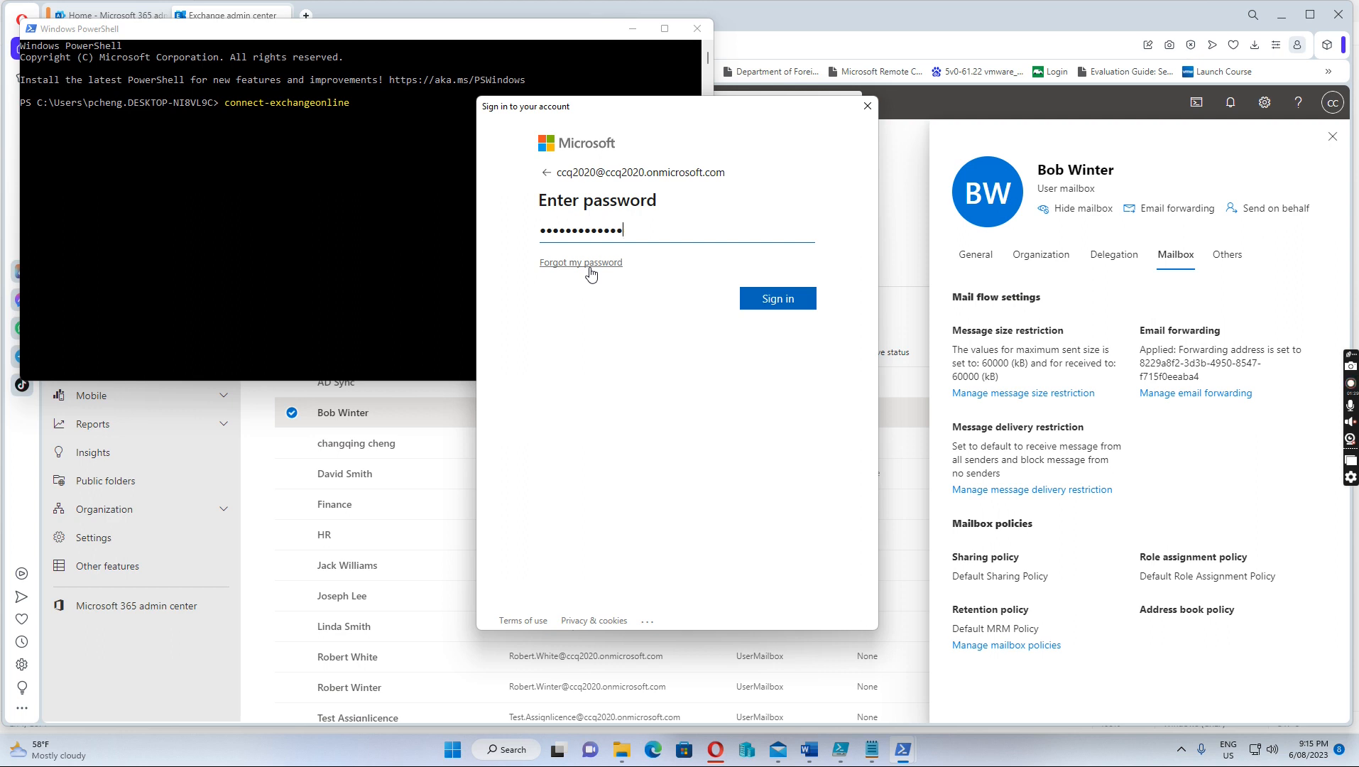
click(775, 298)
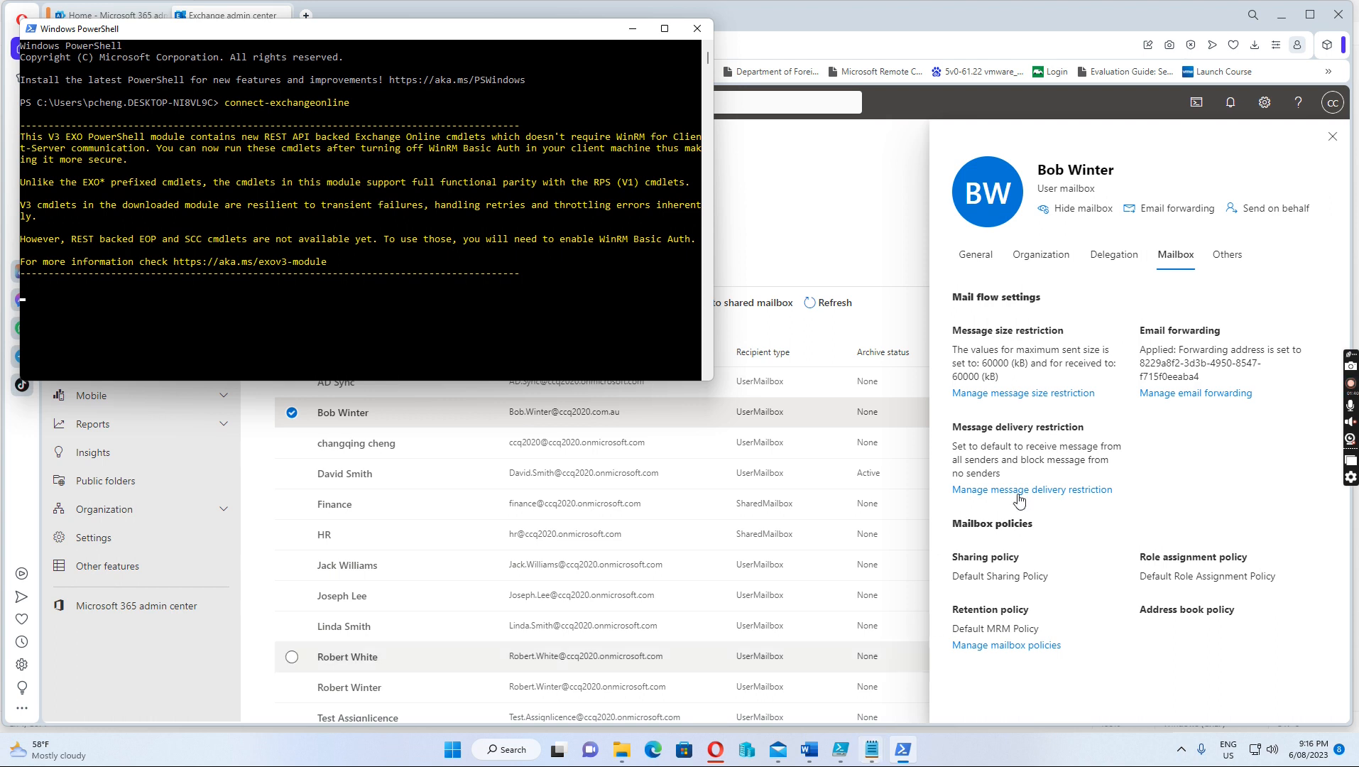
mouse_move(872, 748)
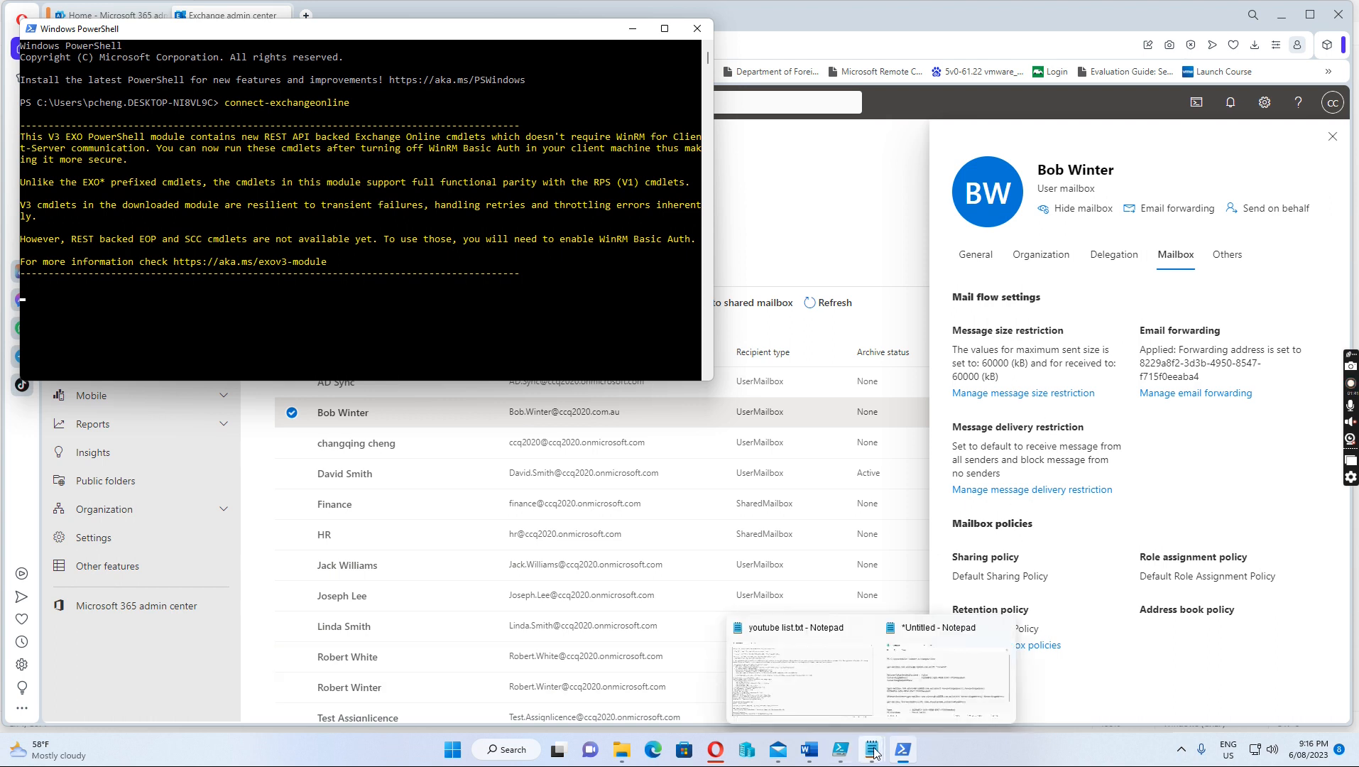
click(871, 750)
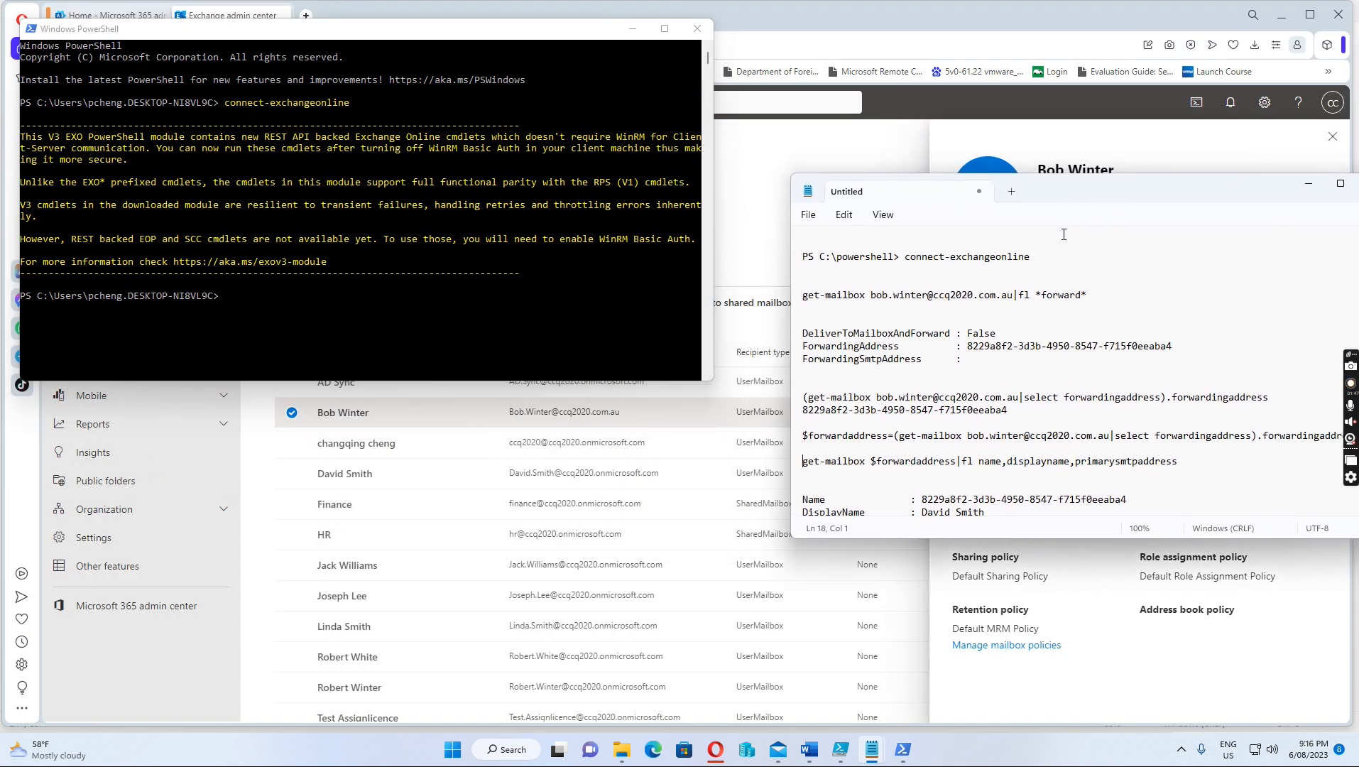
drag(867, 294, 1087, 295)
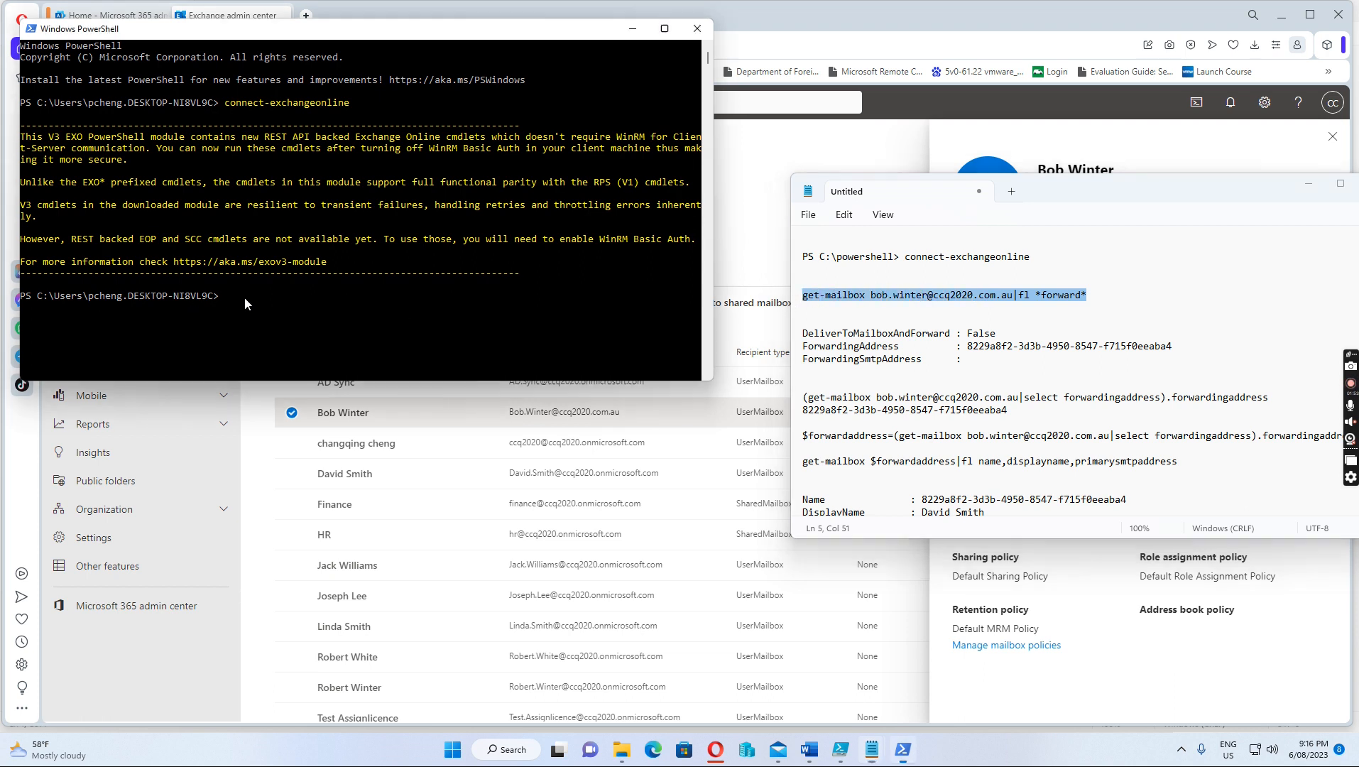
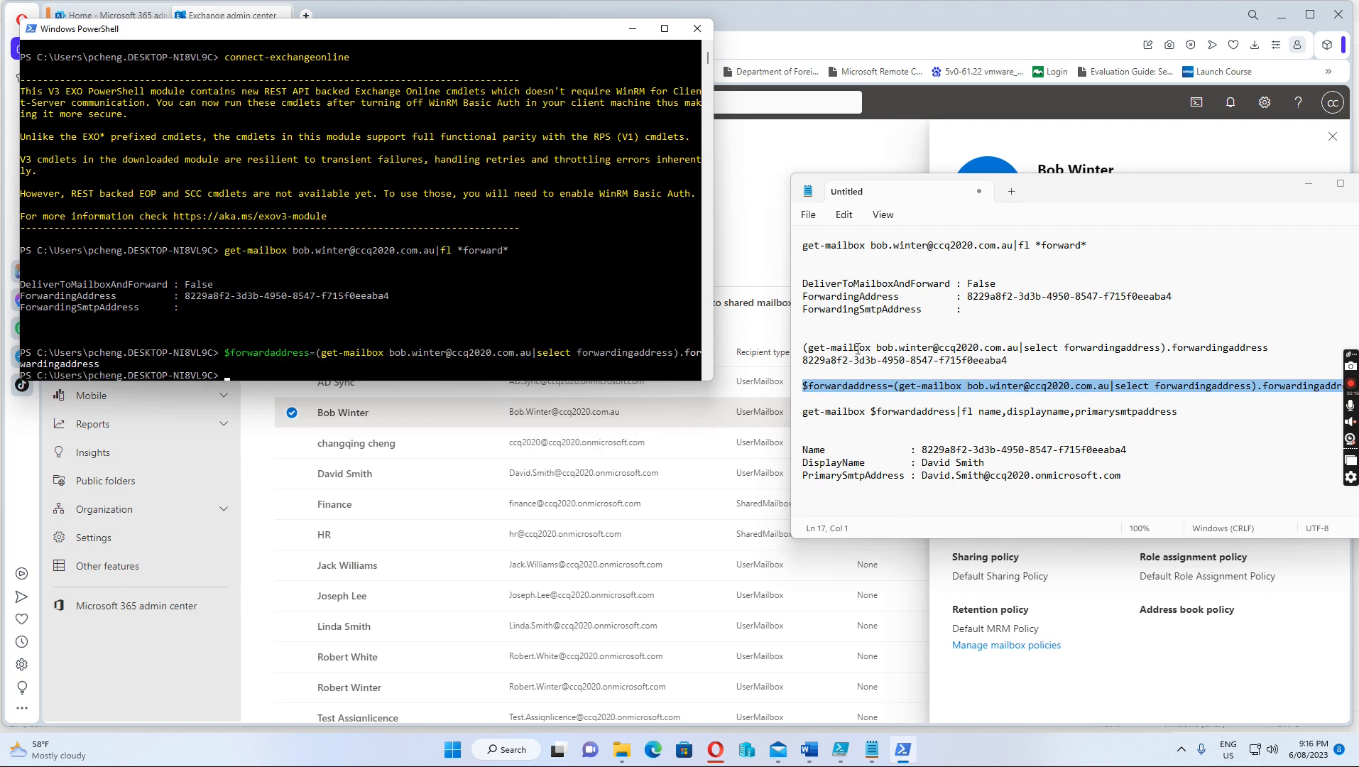
Step: Echo $forwardaddress, showing ID 8229a8f2-3d3b-4950-8547-f715f0eeaba4, and select the next lookup command
text($for)
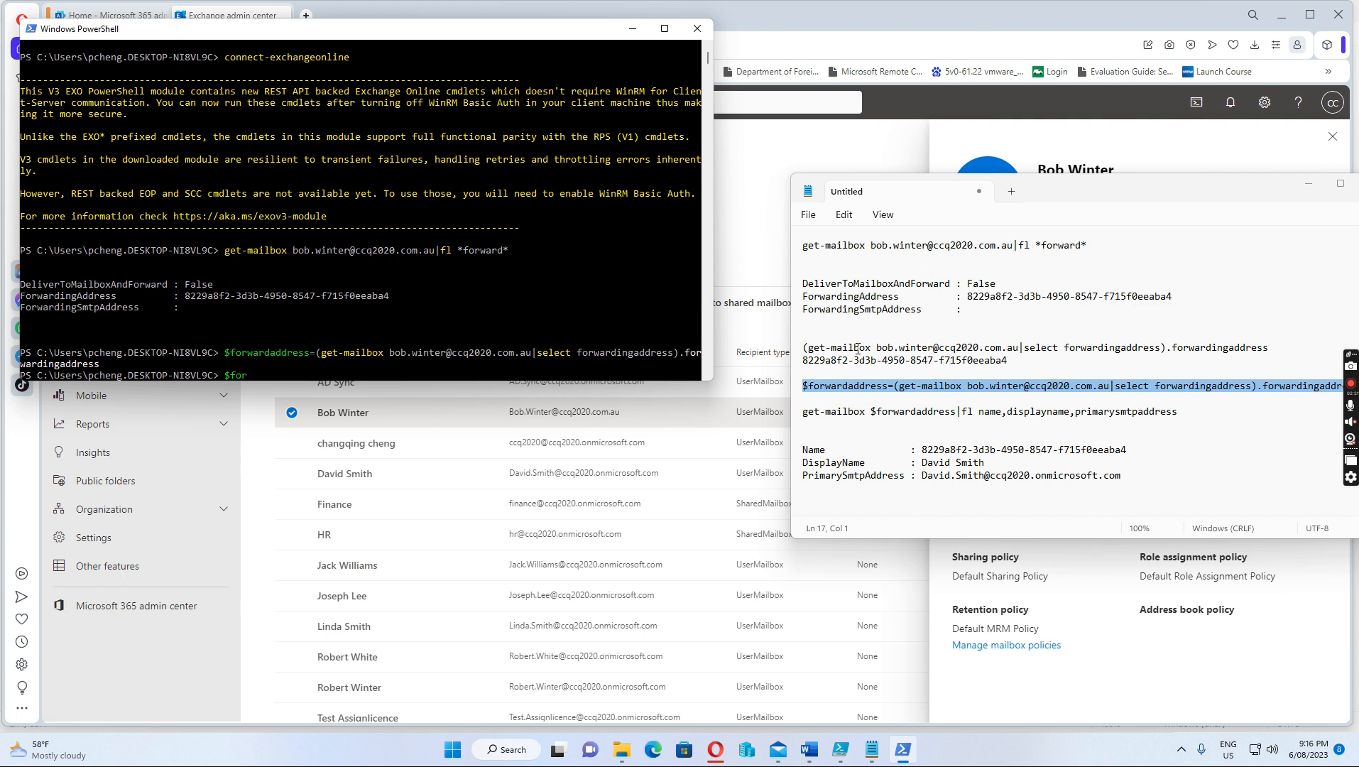
text(warda)
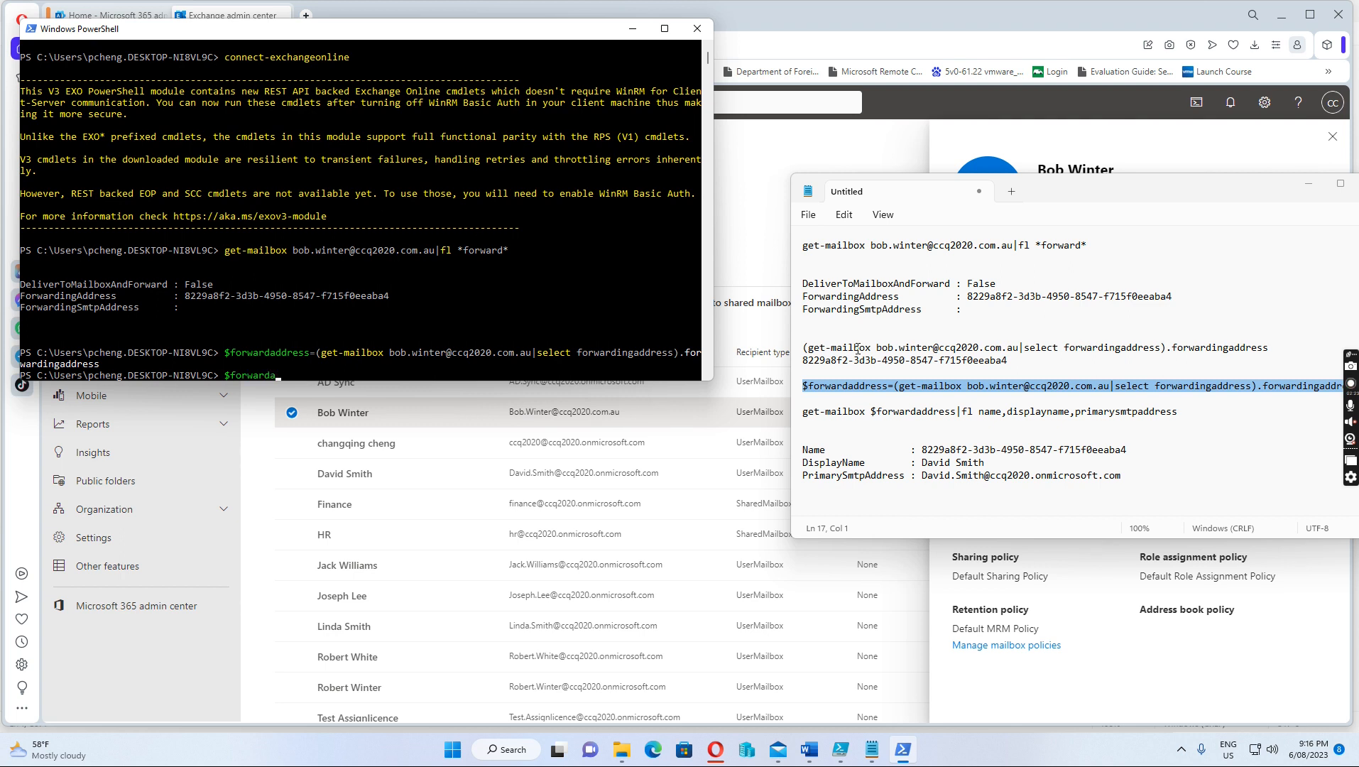
text(ddress)
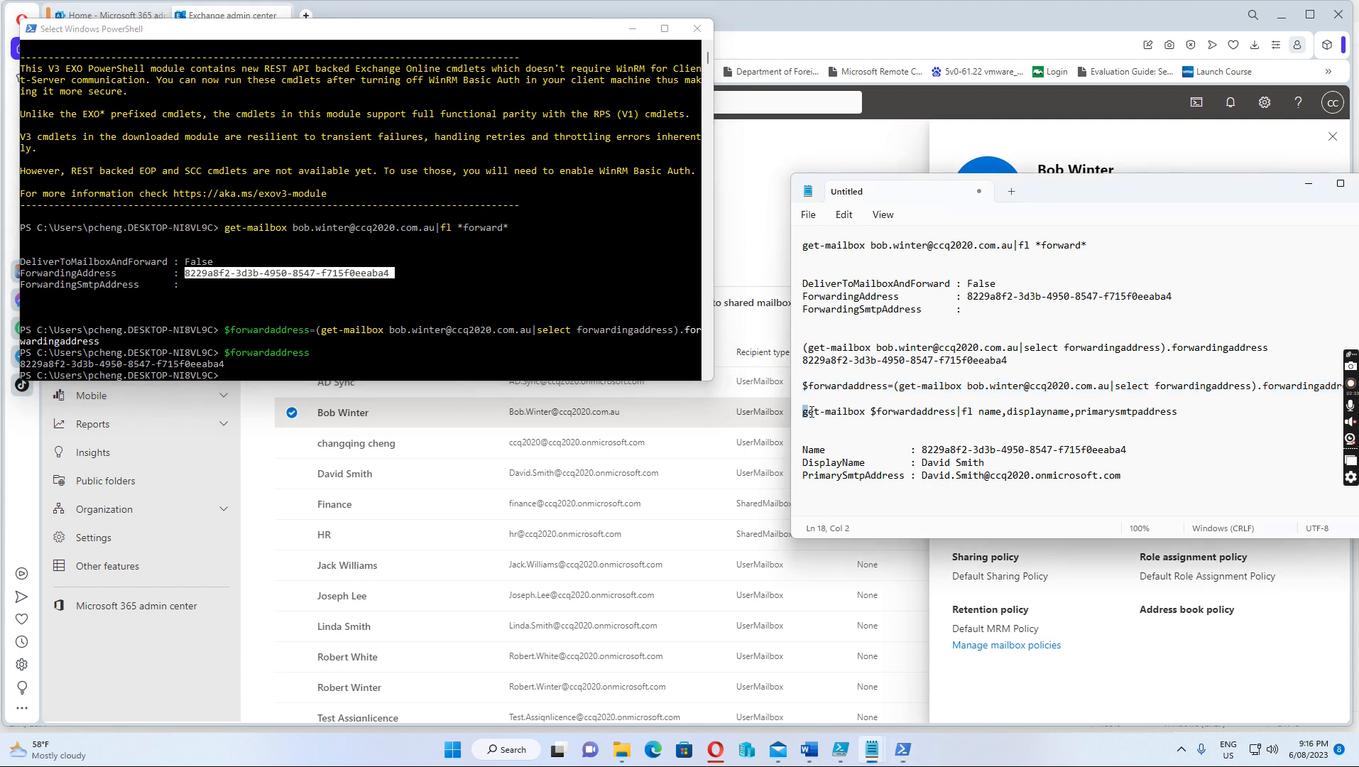
drag(803, 410, 1179, 410)
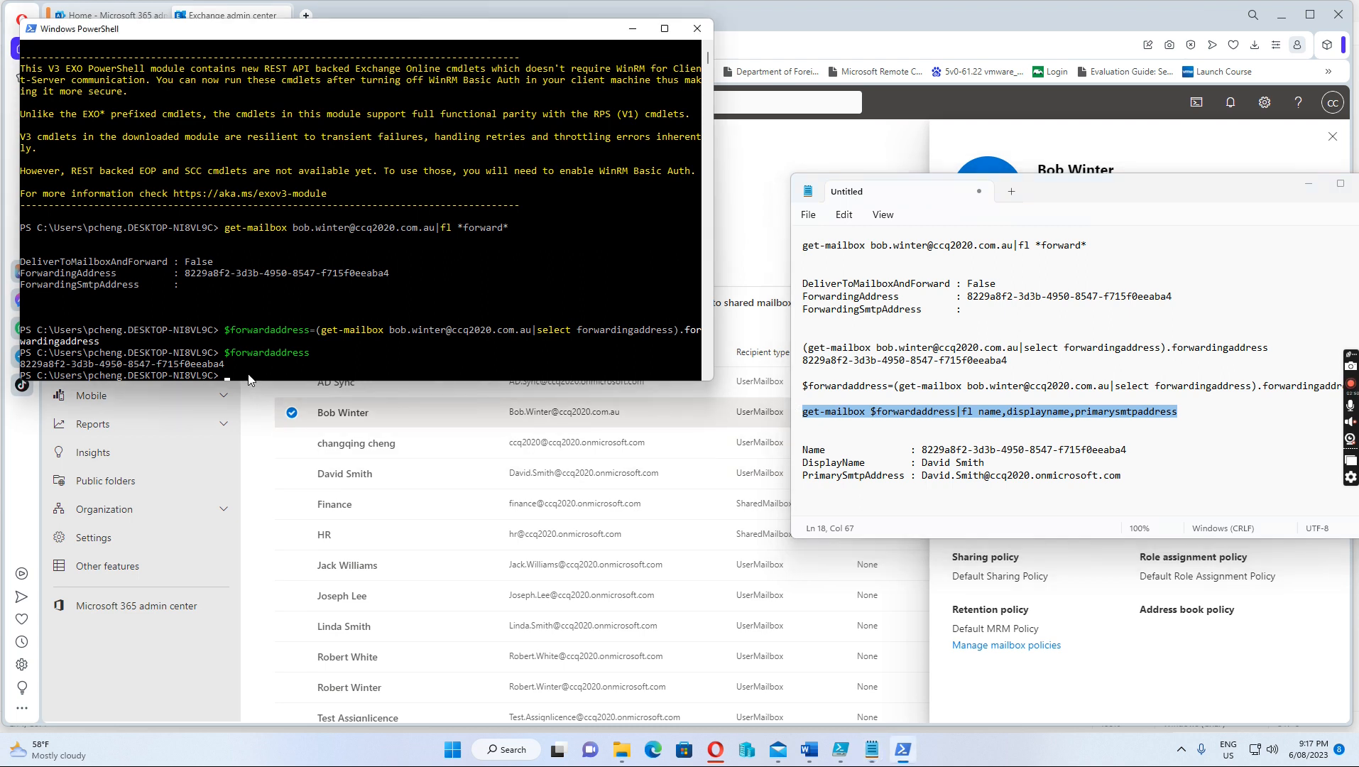
Step: Run get-mailbox $forwardaddress | fl name,displayname,primarysmtpaddress to resolve the forwarding target
text(get-mailbox $forwardaddress|fl name,displayname,primarysmtpaddress)
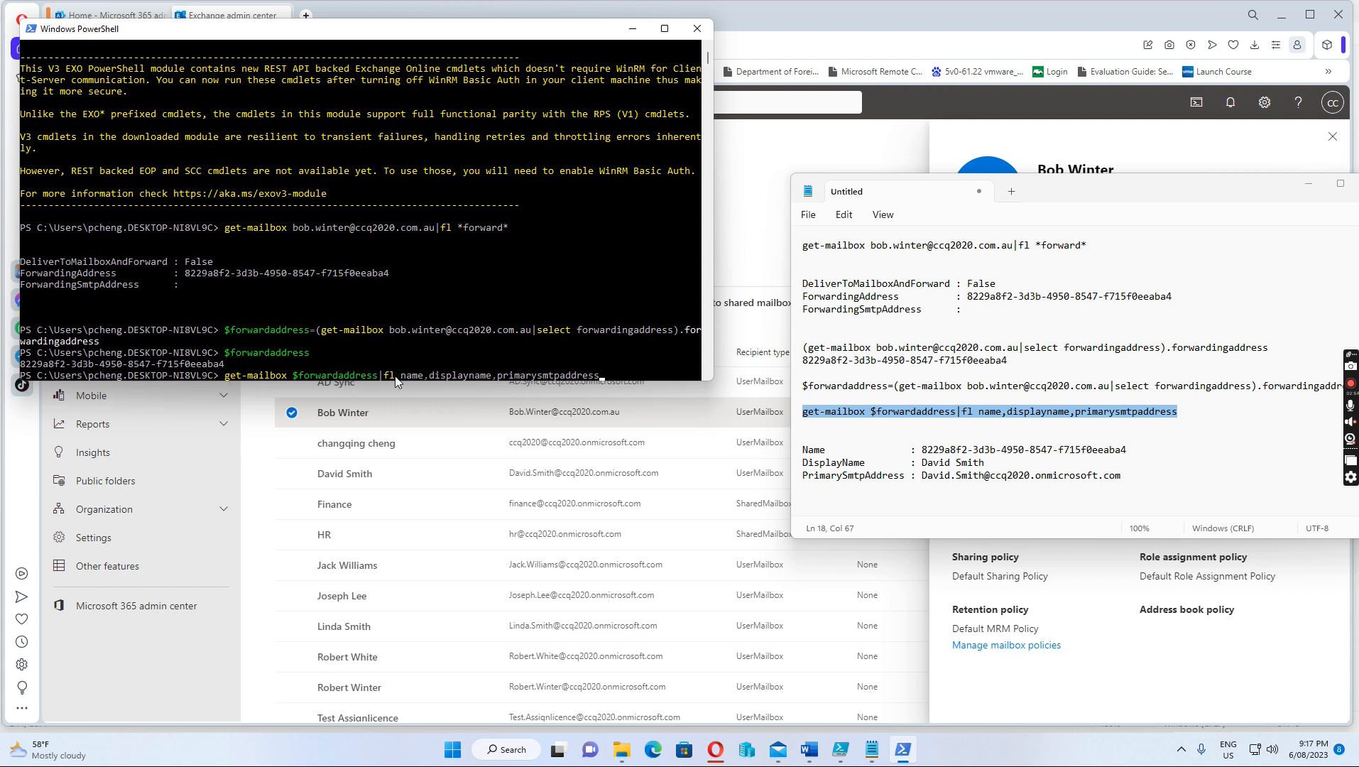
mouse_move(465, 385)
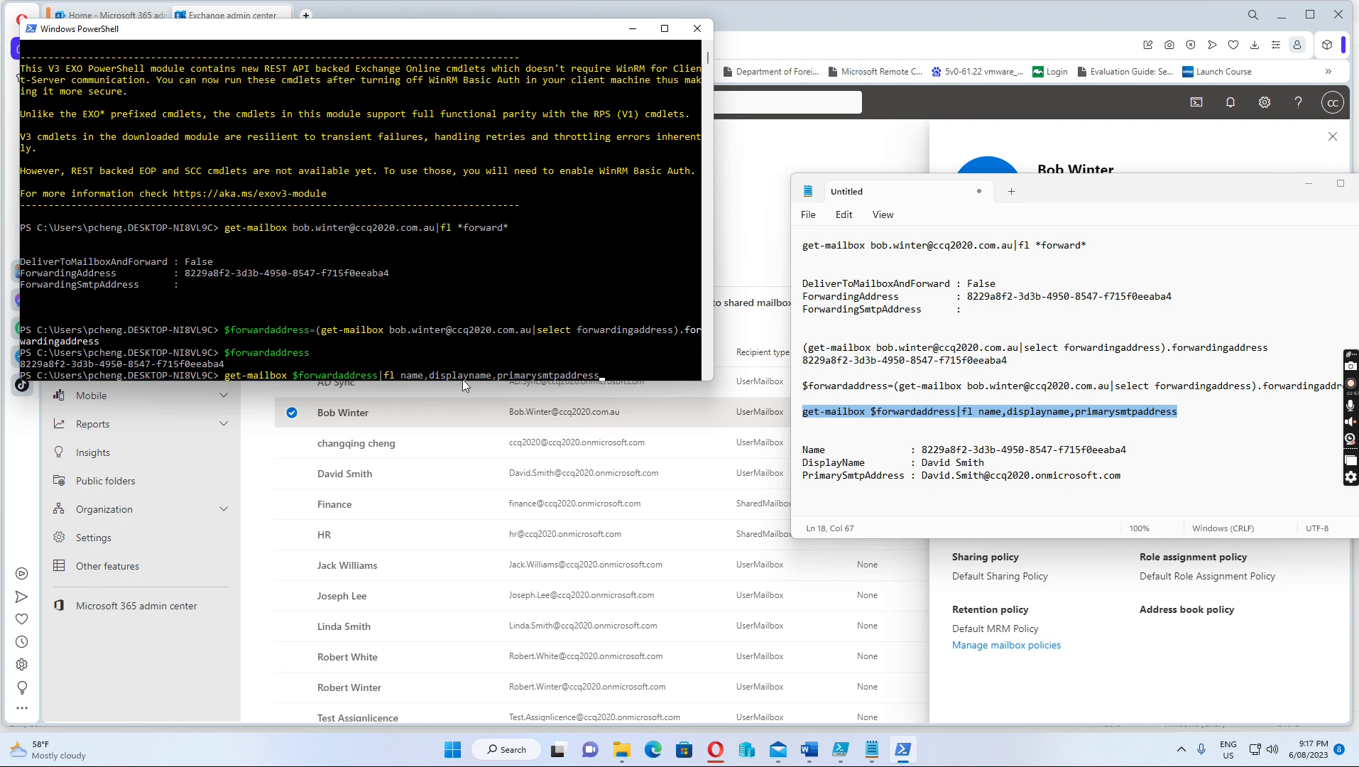
mouse_move(495, 383)
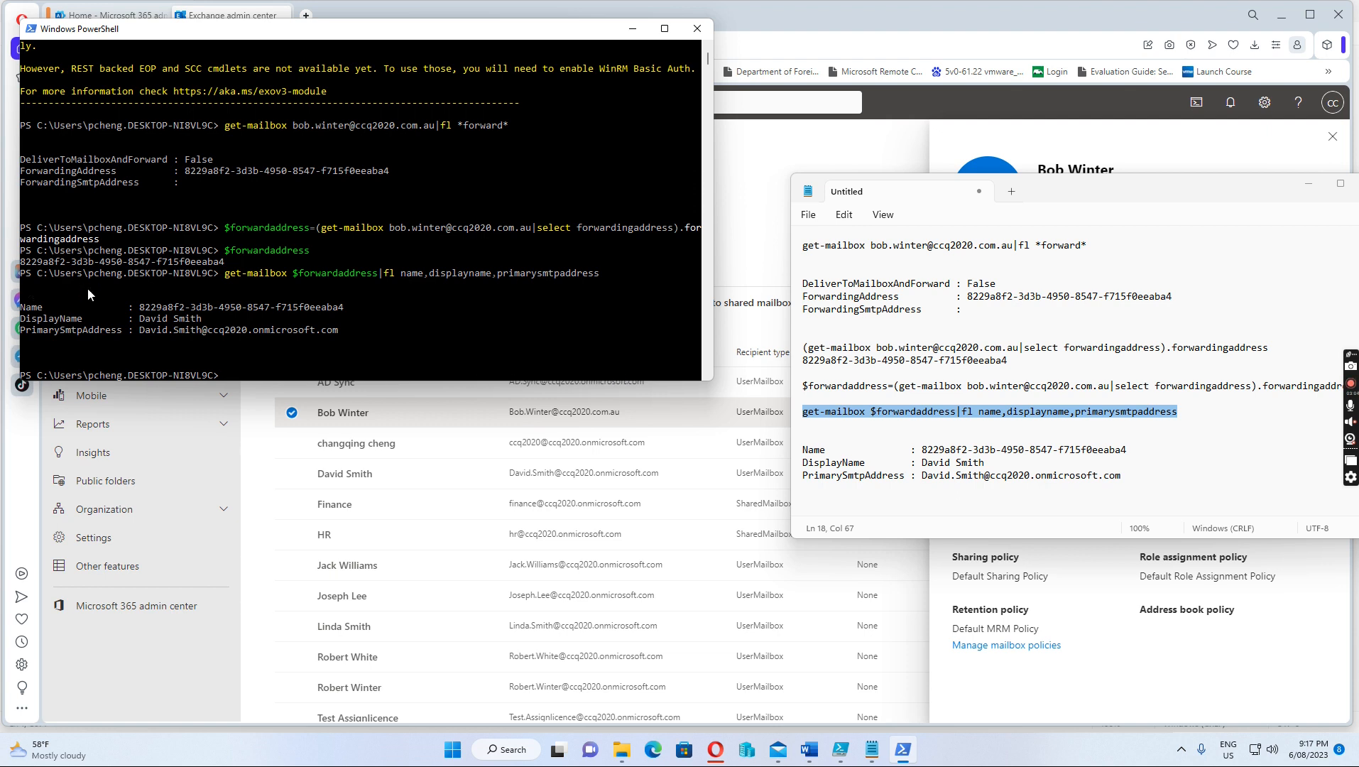
mouse_move(271, 354)
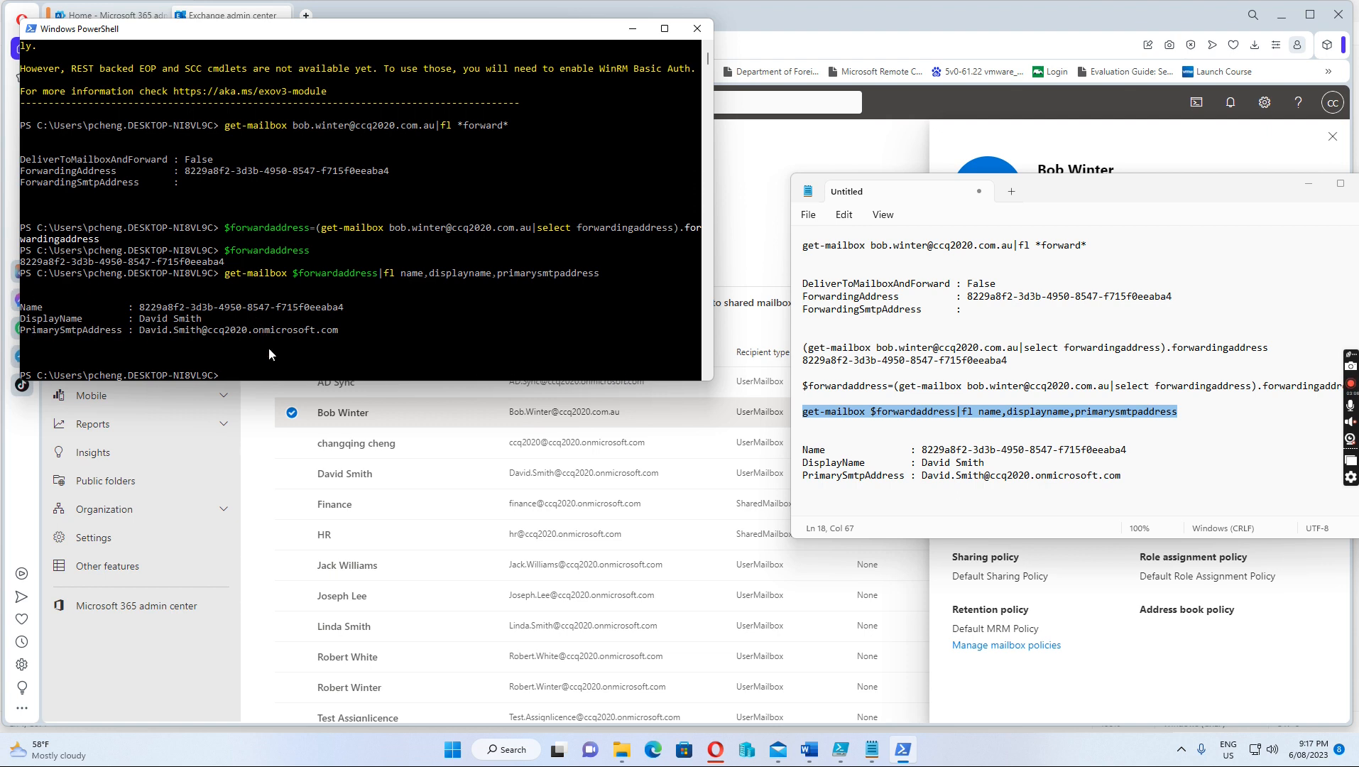
mouse_move(137, 341)
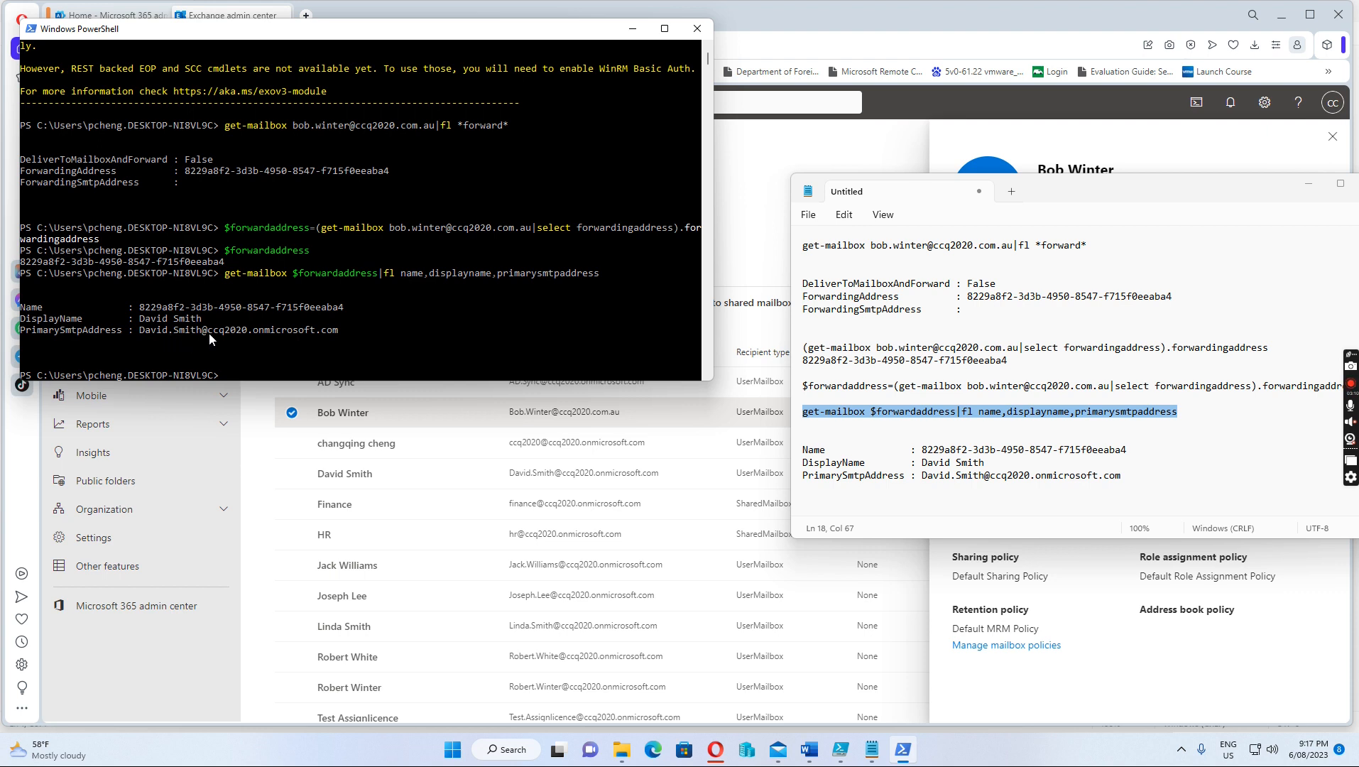
mouse_move(257, 342)
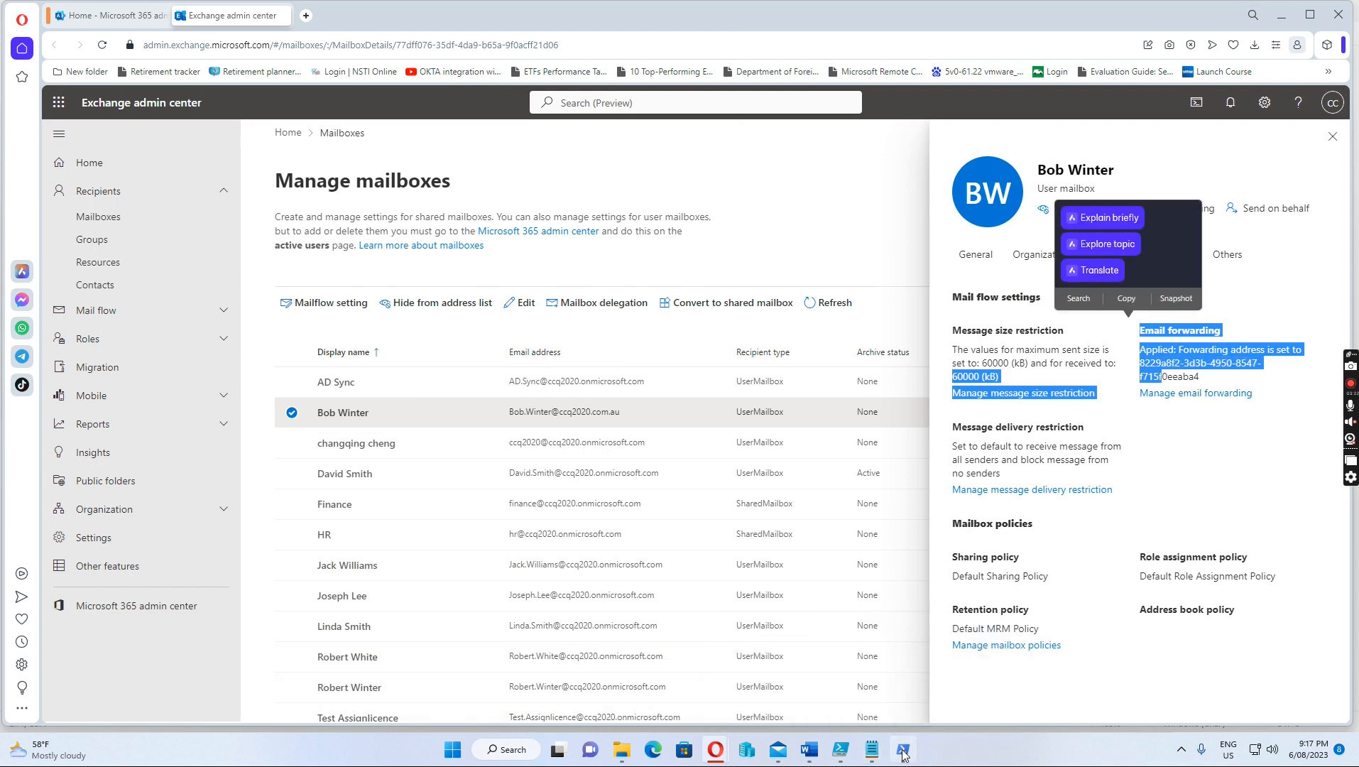
click(902, 750)
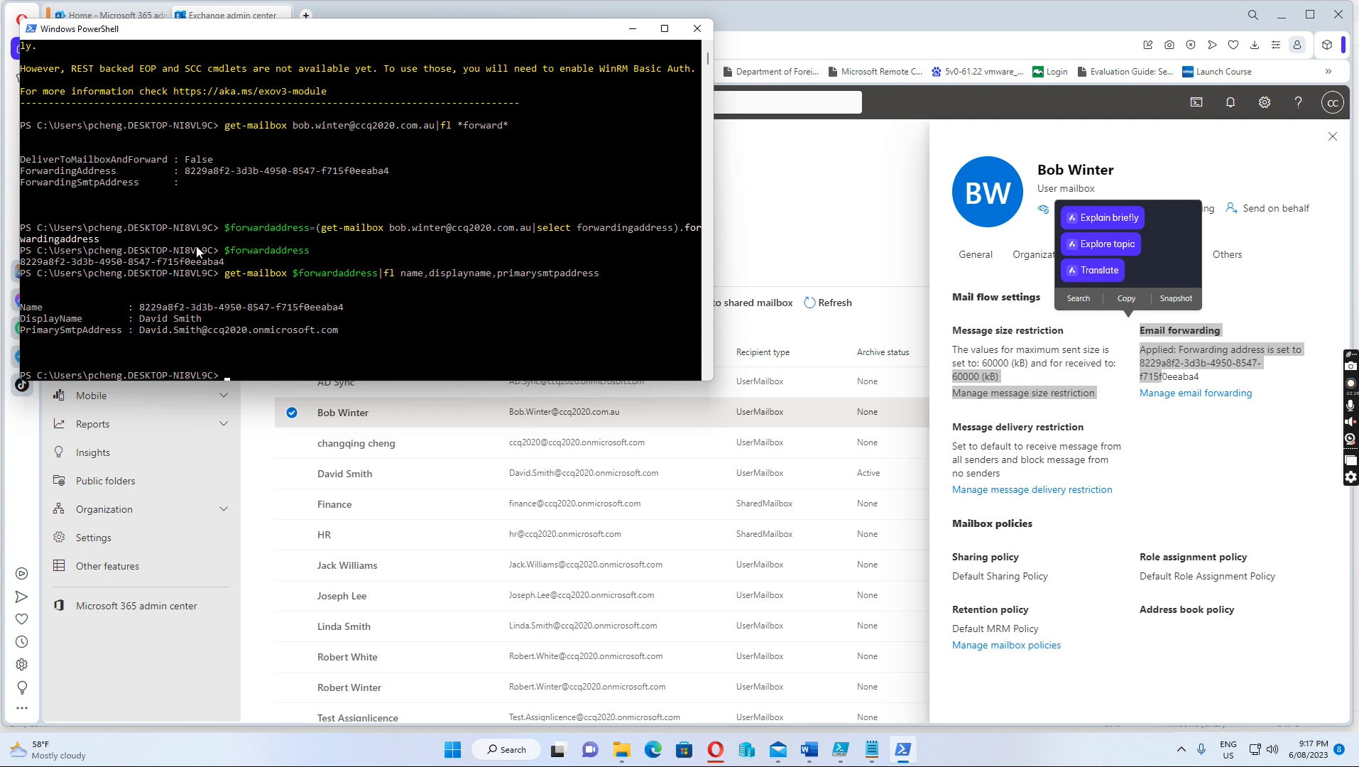
mouse_move(1216, 422)
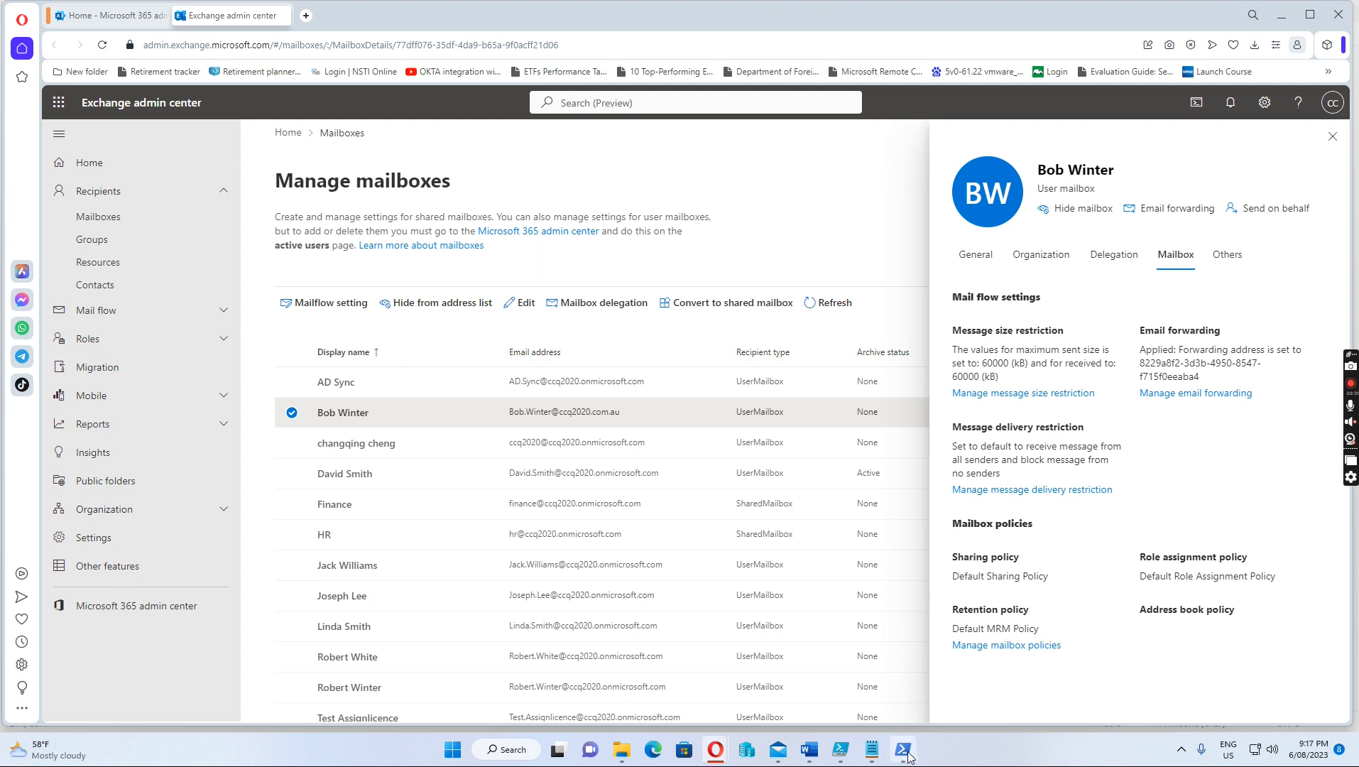
click(902, 748)
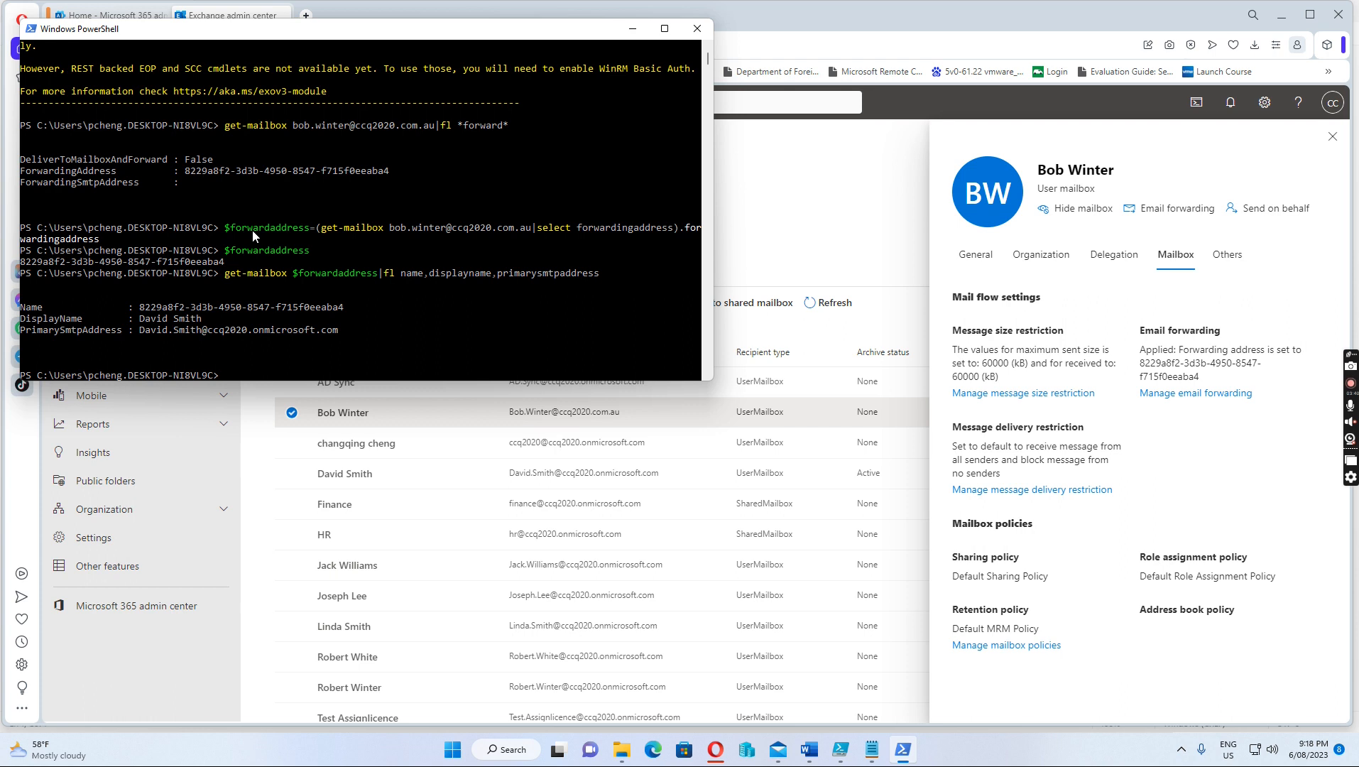
mouse_move(221, 240)
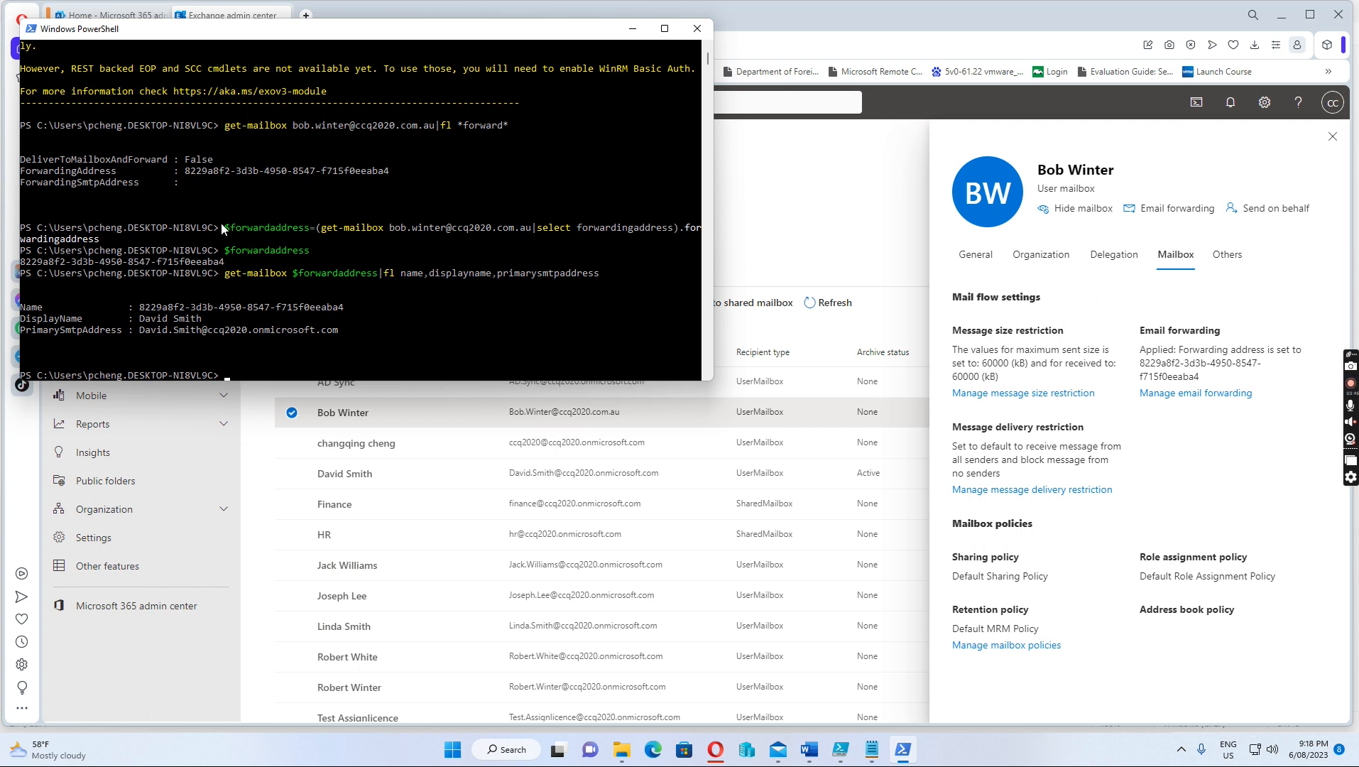
mouse_move(223, 286)
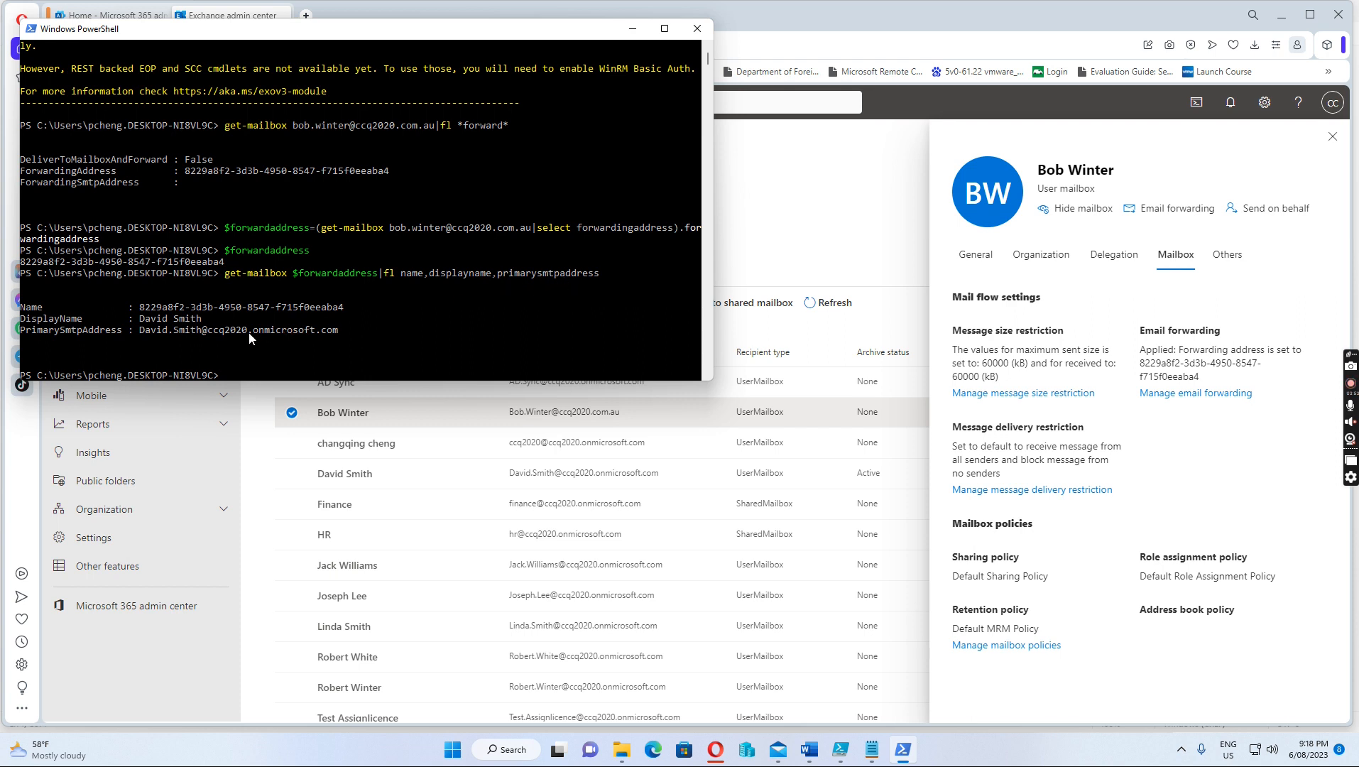
mouse_move(52, 292)
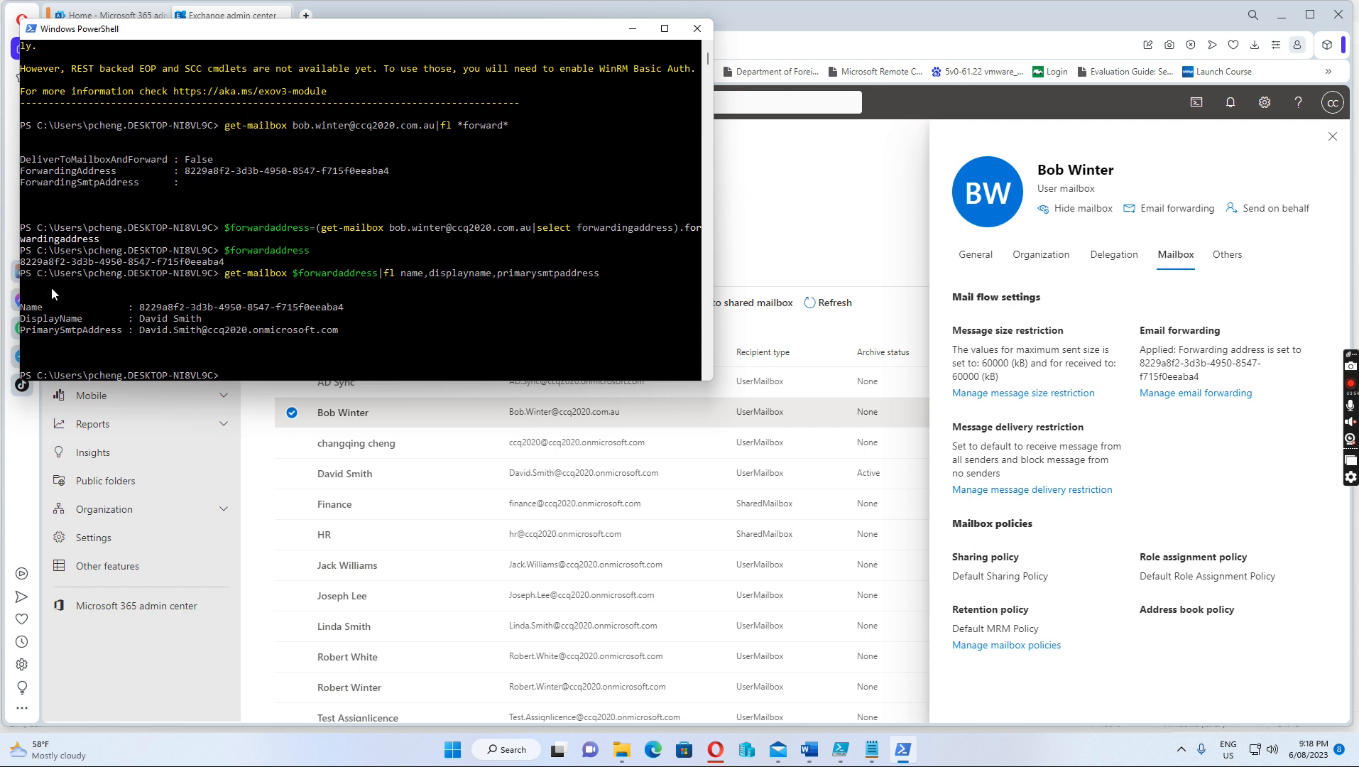
mouse_move(363, 353)
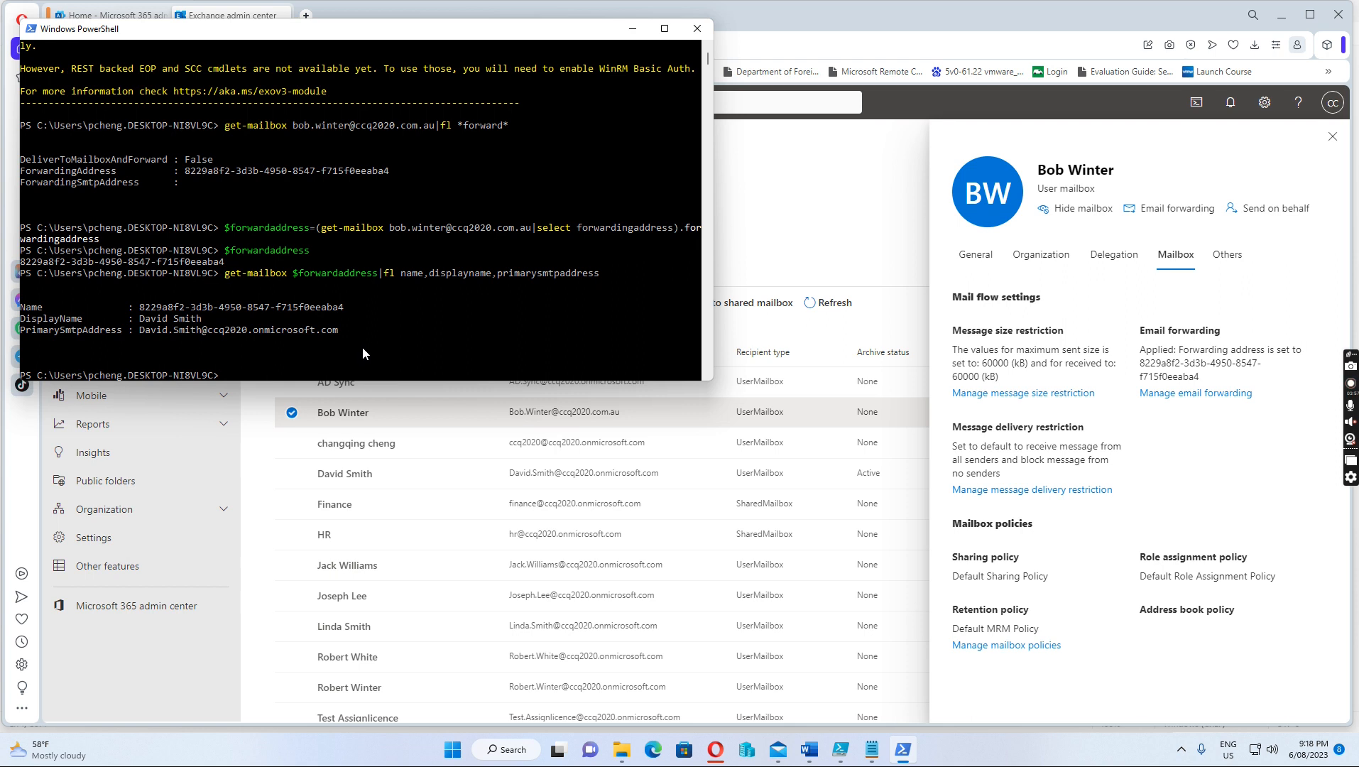